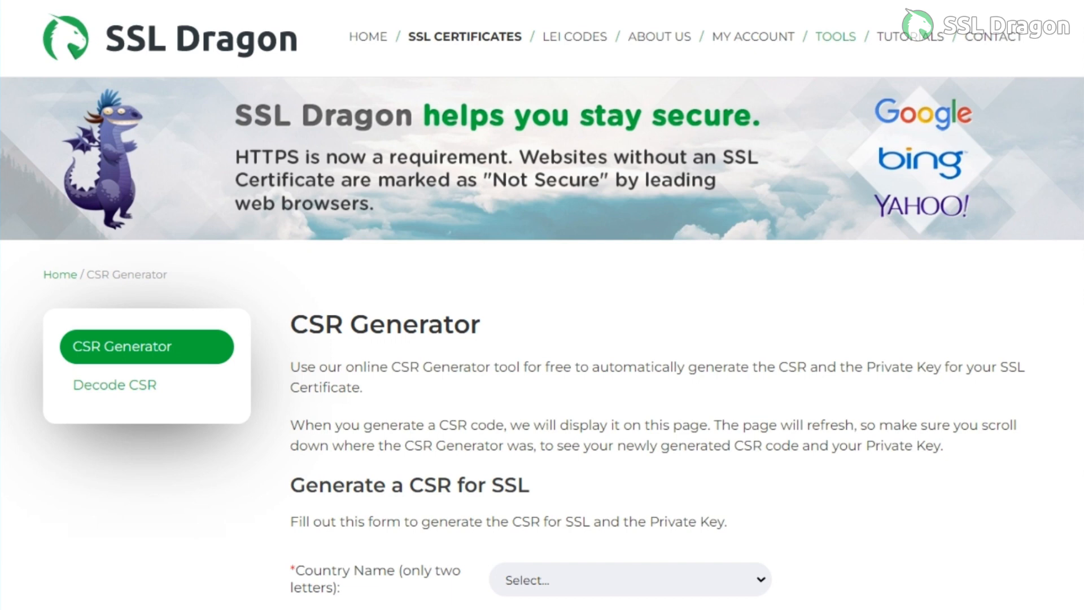
Fill the CSR form with country India, state Your-state, locality Your-city and organization Unit-name.
click(628, 579)
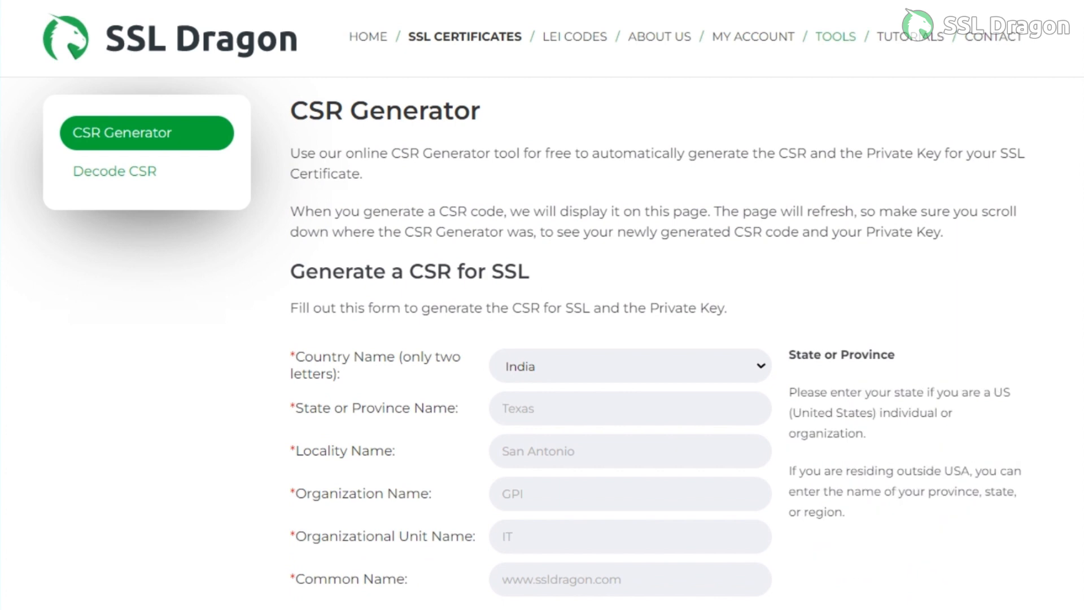
text(Y)
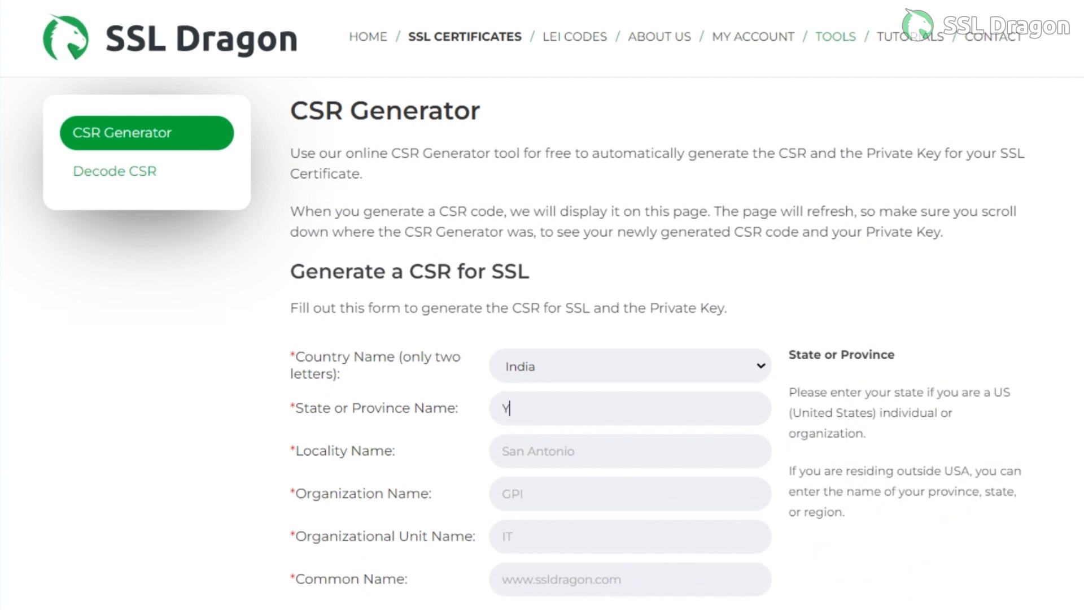
text(our-s)
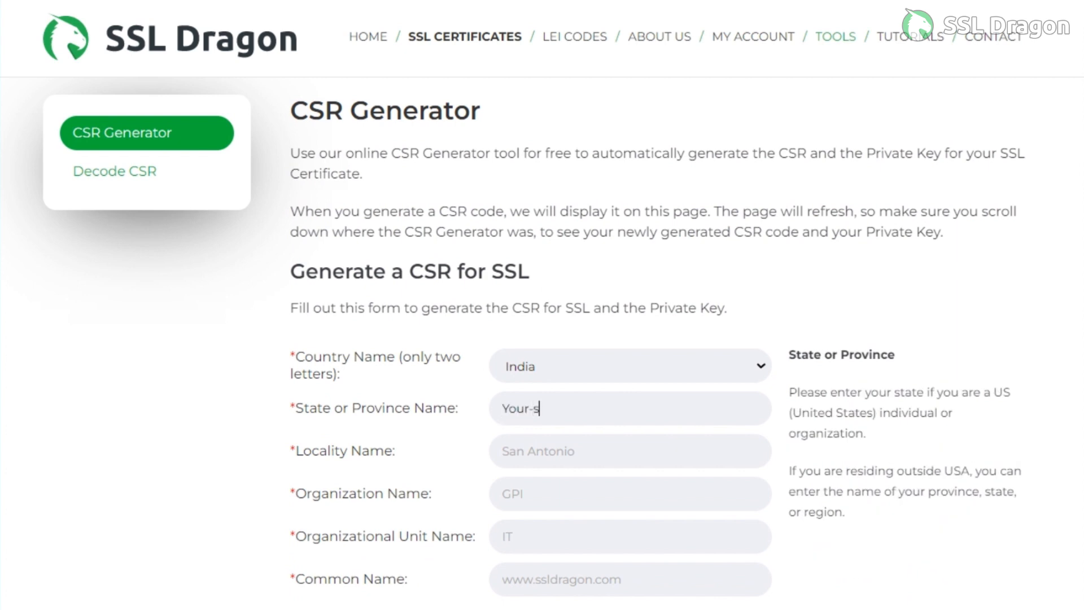
text(tate)
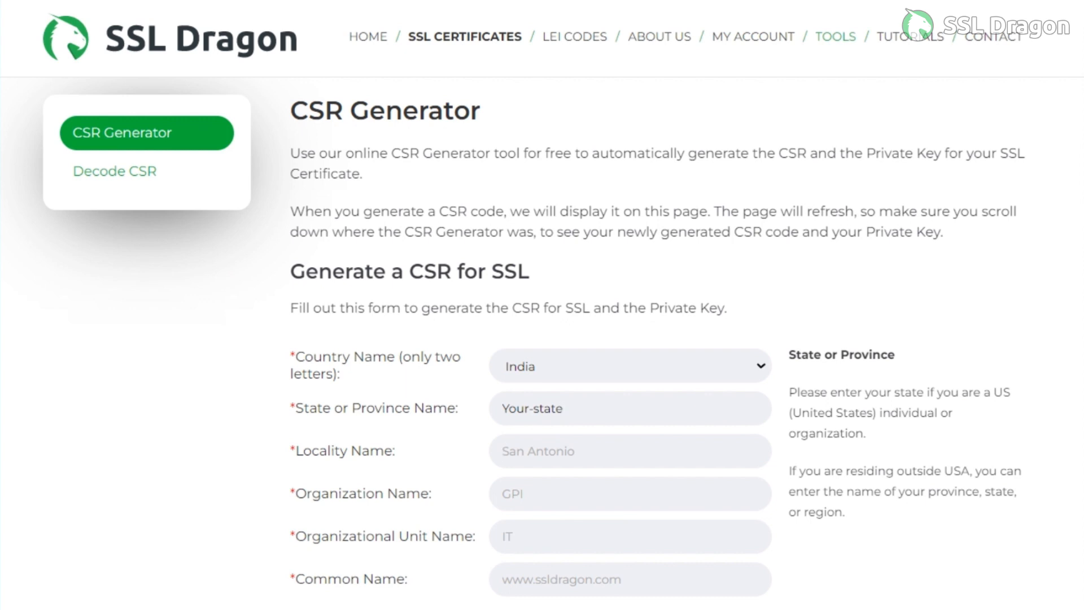
text(Your-ci)
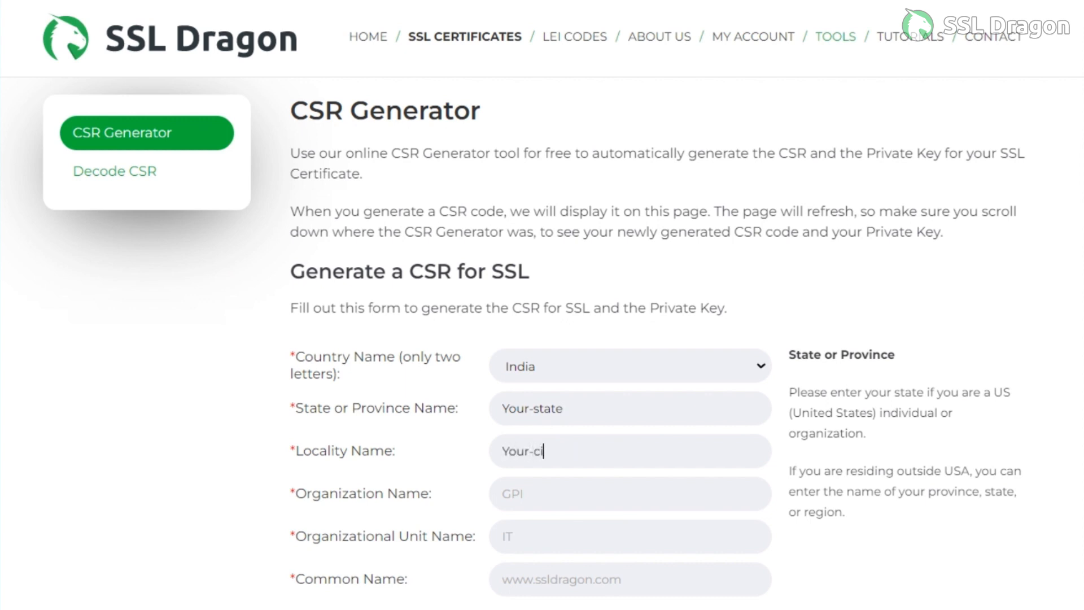
text(ty)
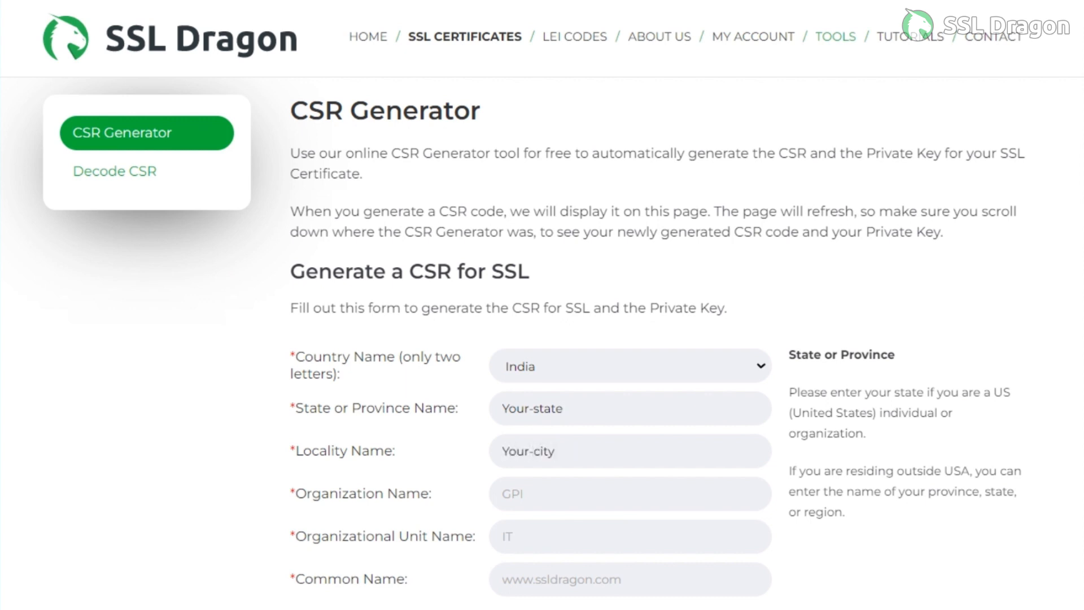
text(Uni)
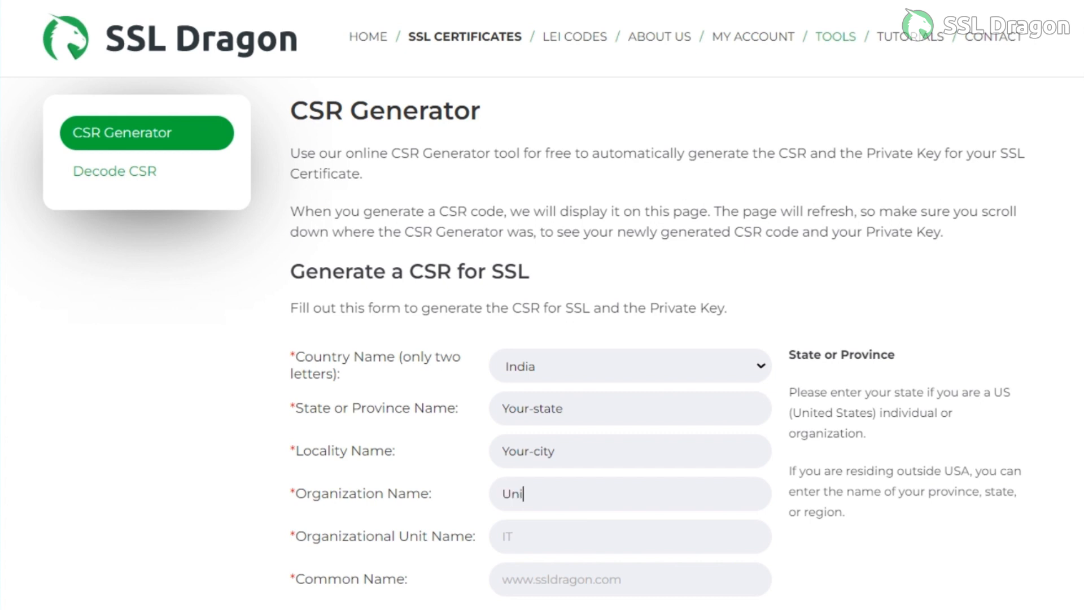
text(t-name)
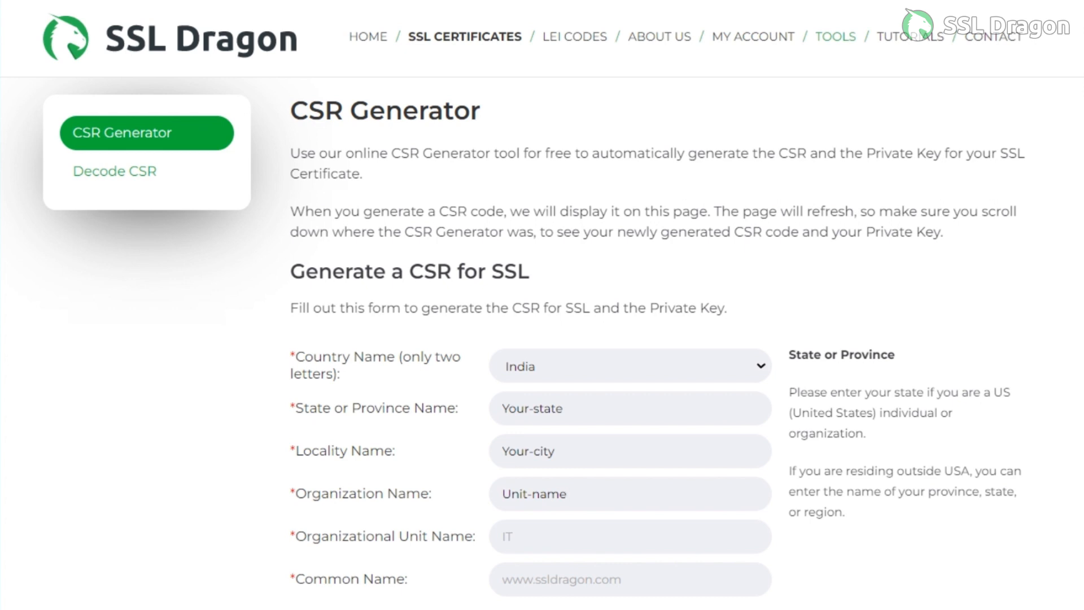
click(629, 494)
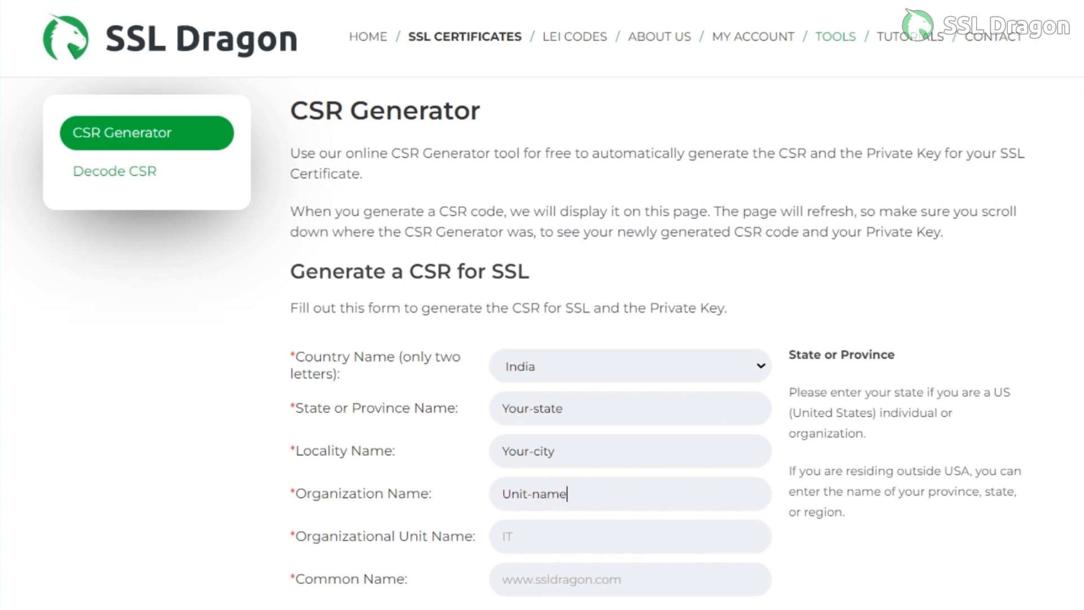
Enter Demo-ssldragon as the organizational unit name.
click(629, 535)
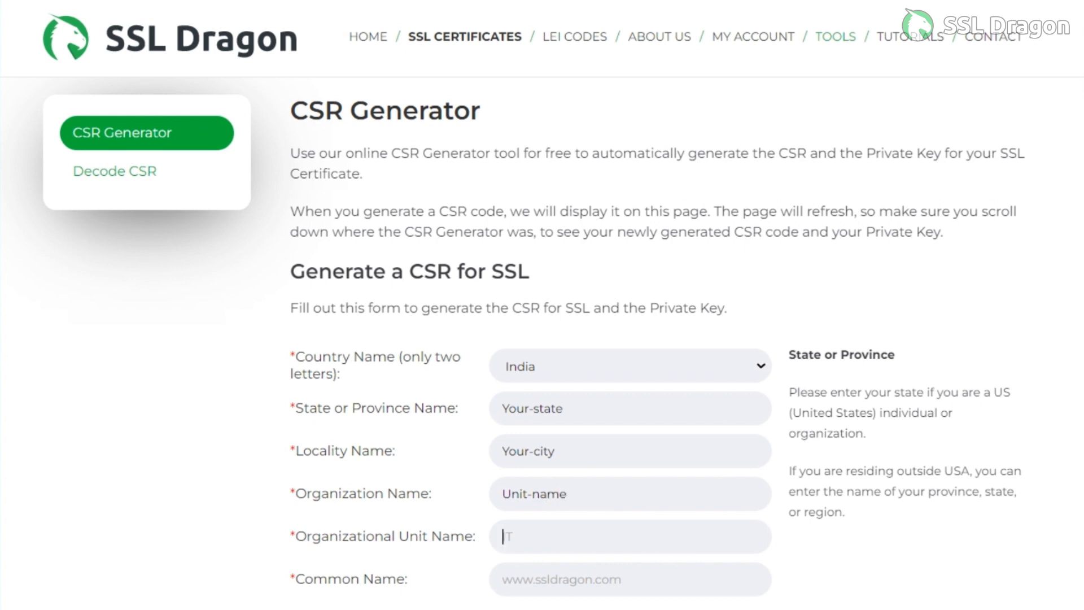
text(Demo)
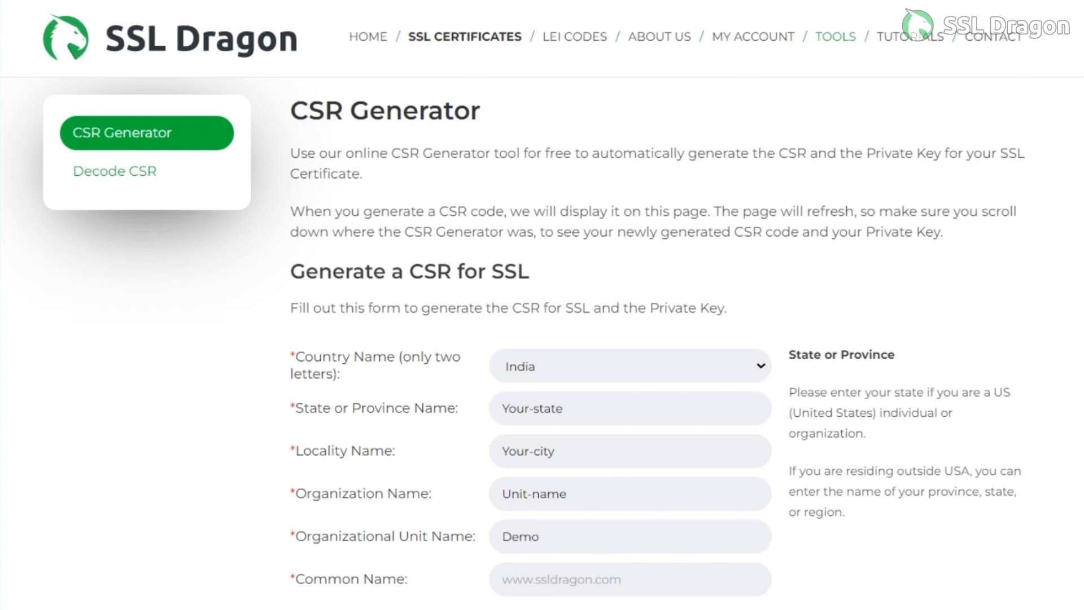
text(-ssl)
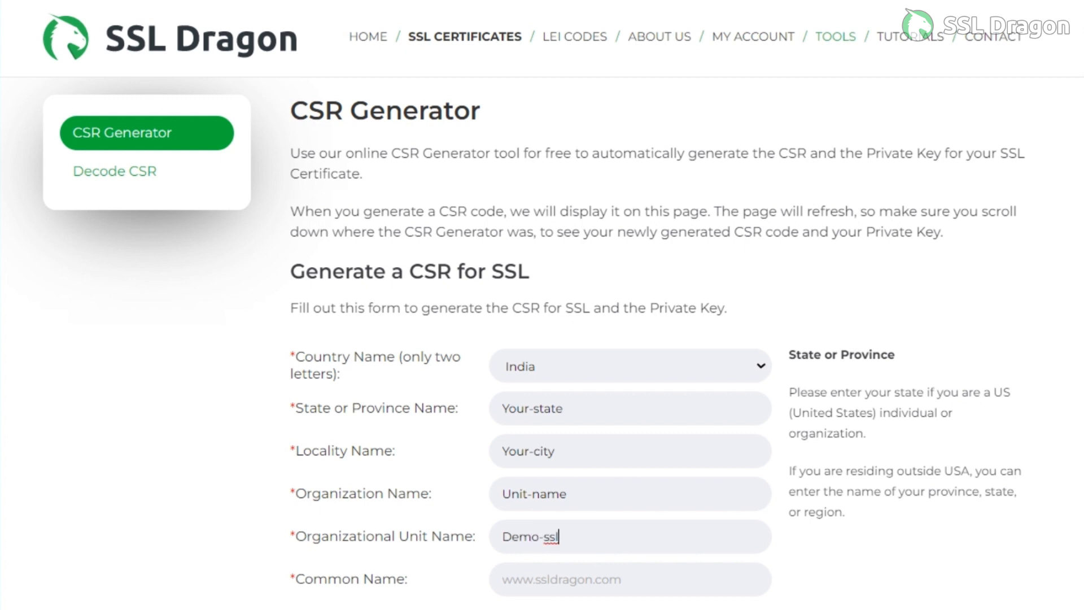
text(dragon)
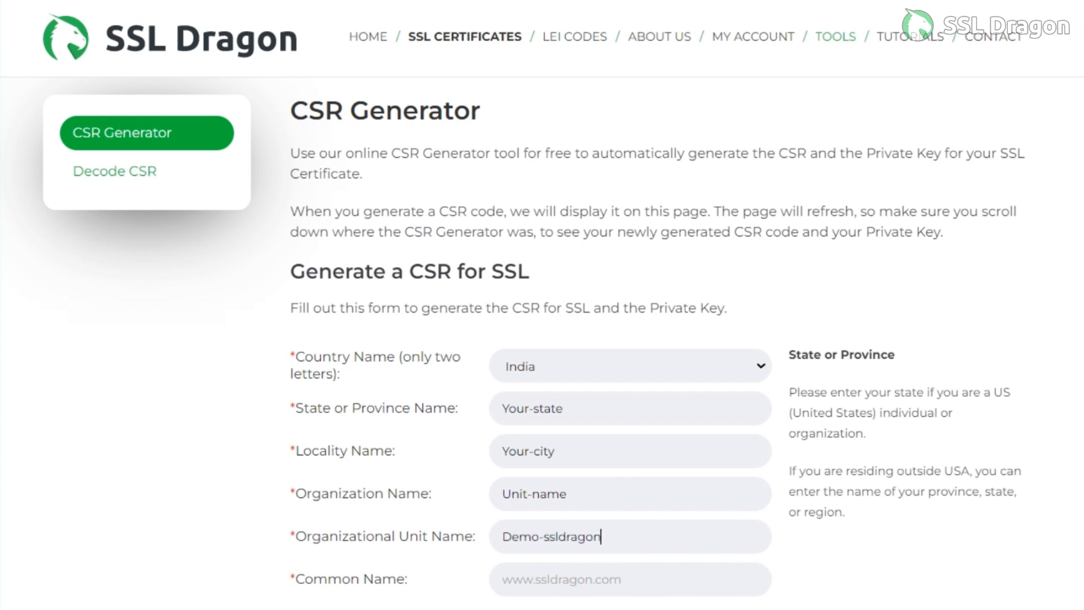
click(622, 579)
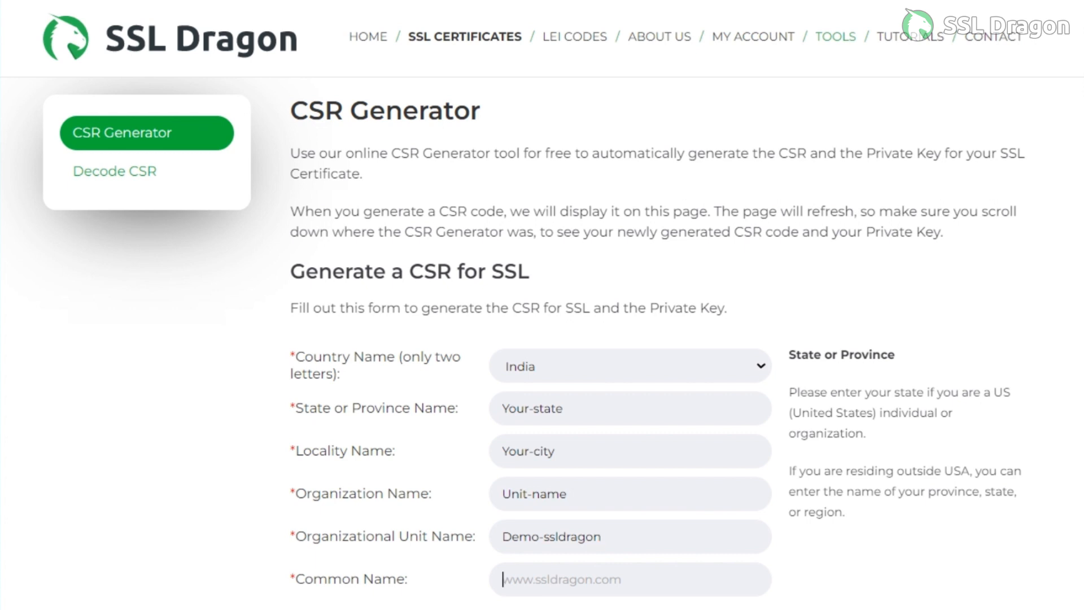
text(w)
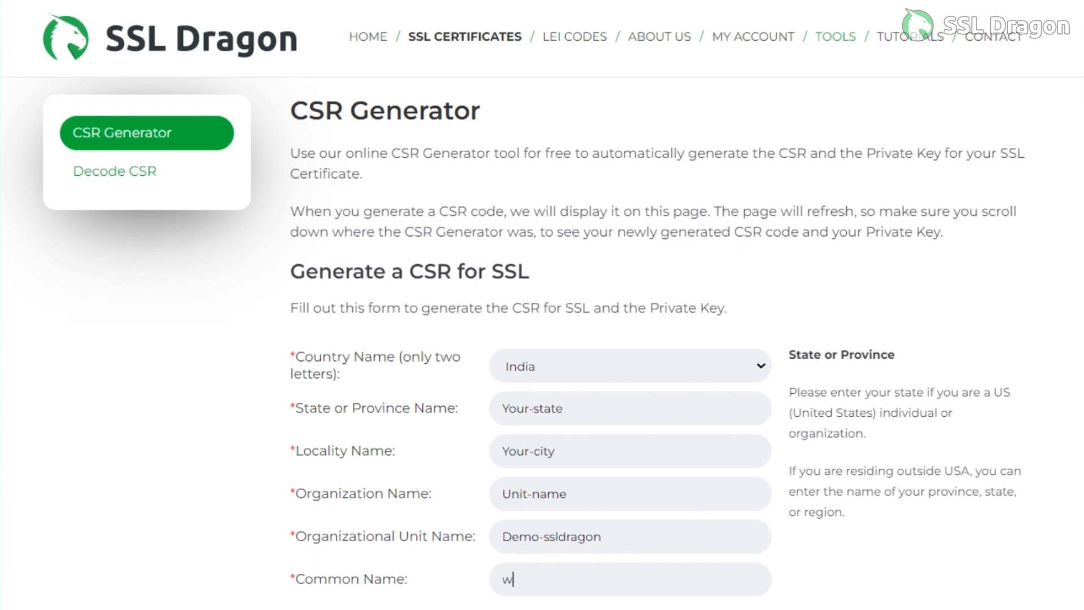
text(ww.demo-)
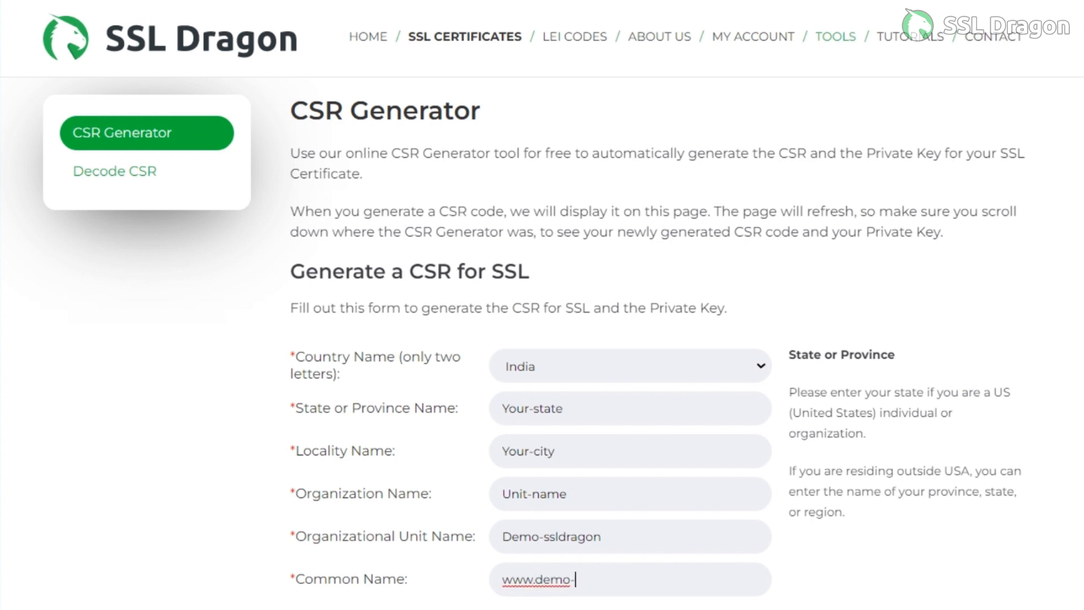
text(ssld)
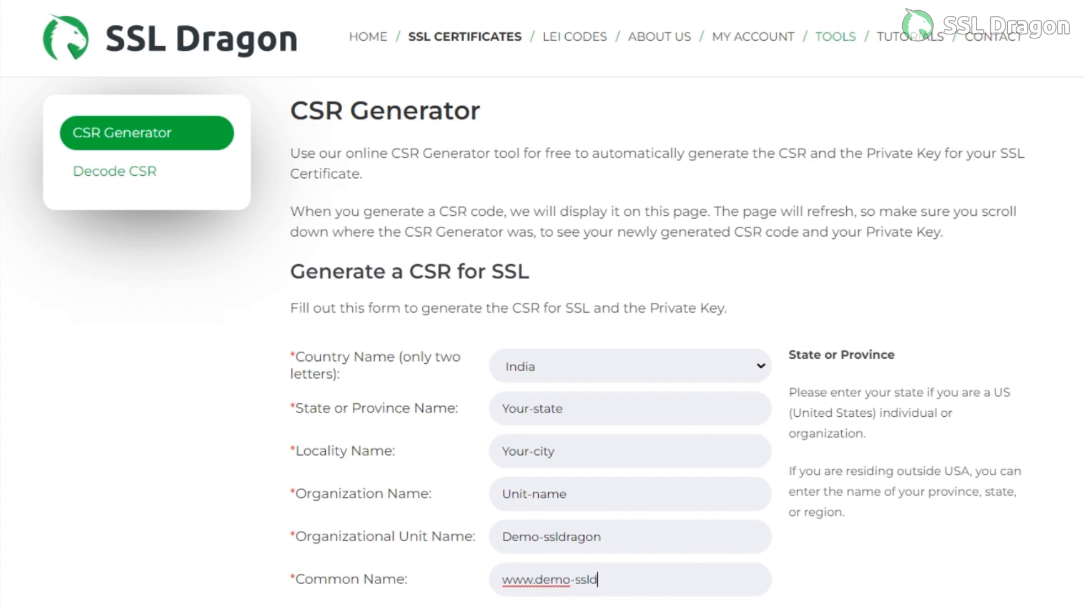
text(ragon)
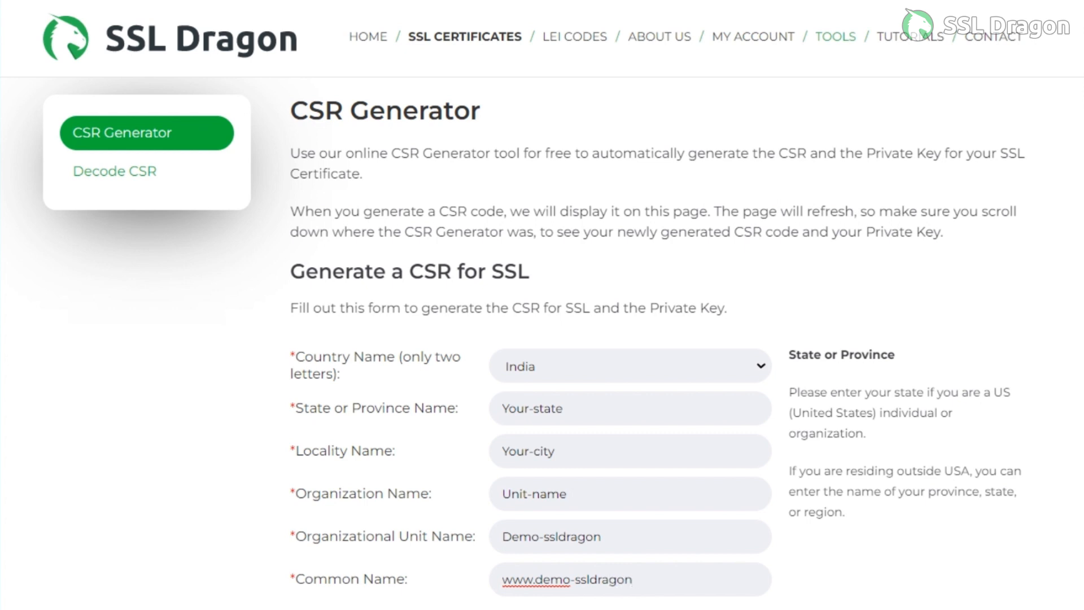
text(.com)
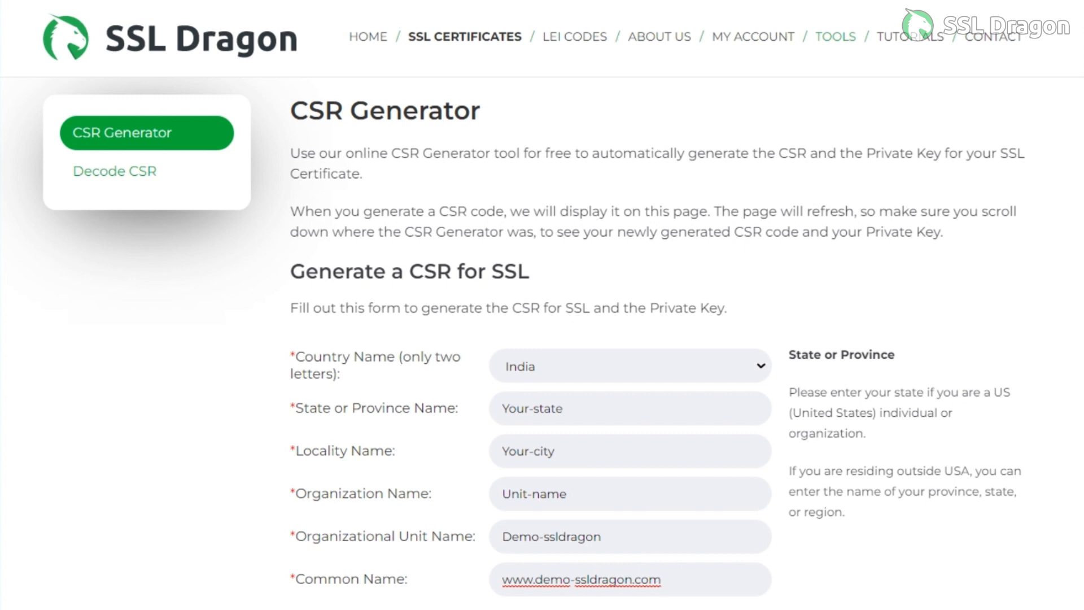
scroll(down, 3)
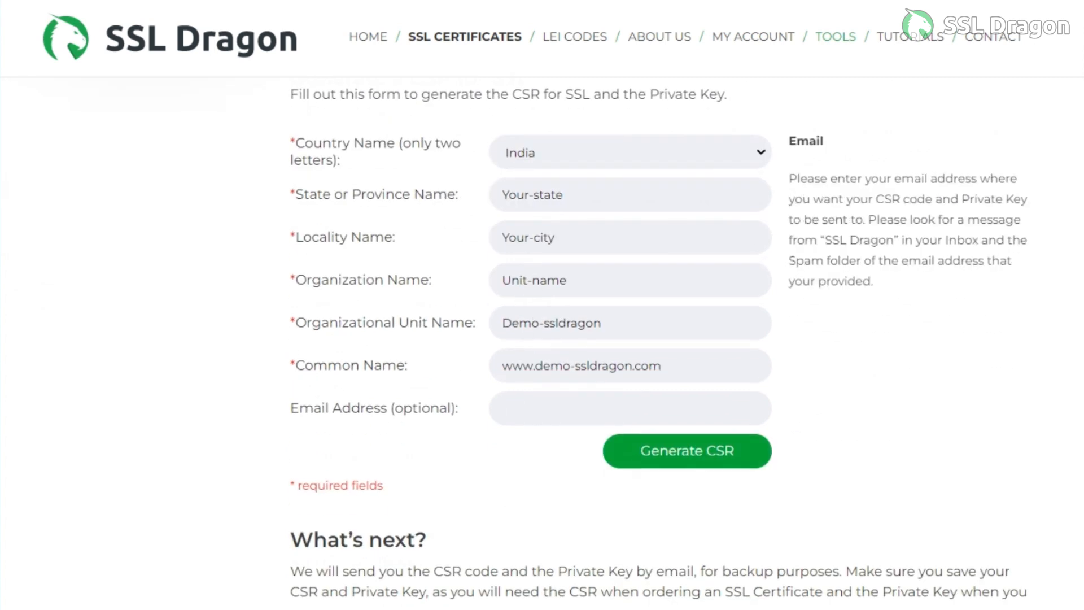
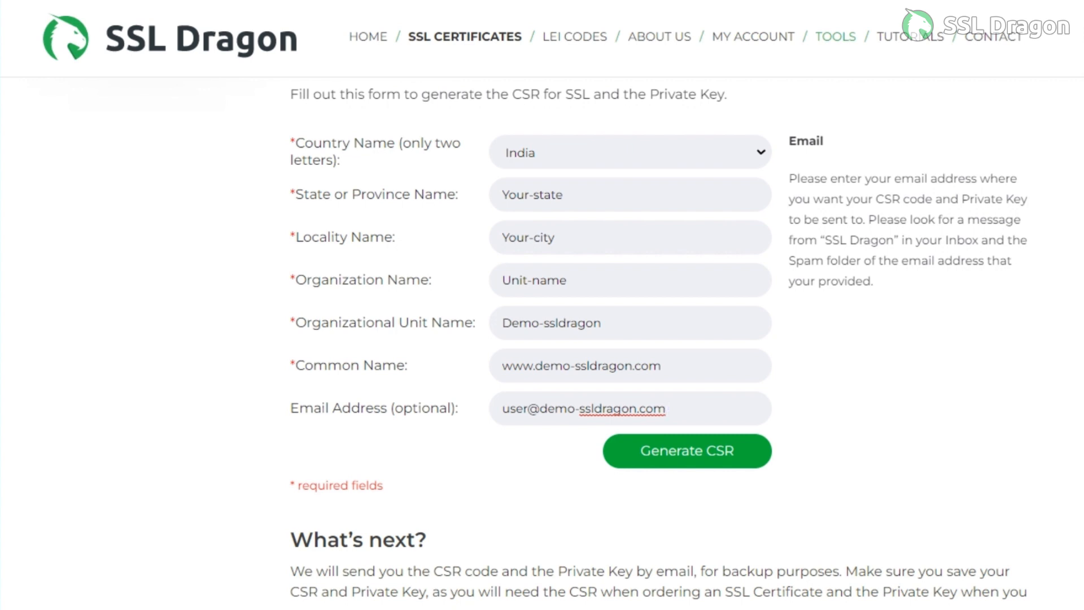
click(686, 450)
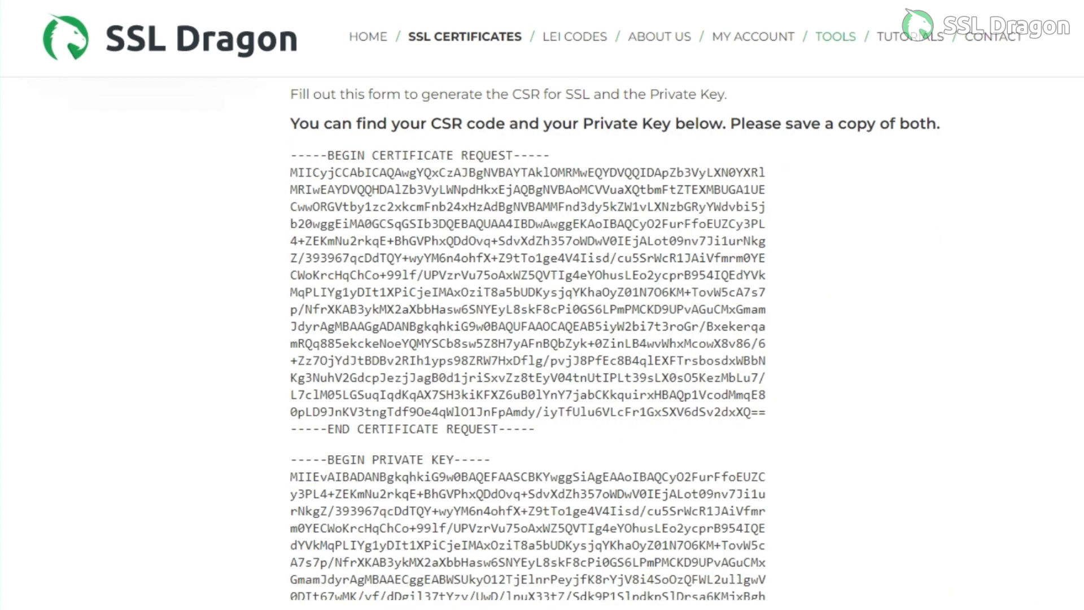
Select the whole certificate request block, then move down to the private key block.
drag(290, 154, 364, 224)
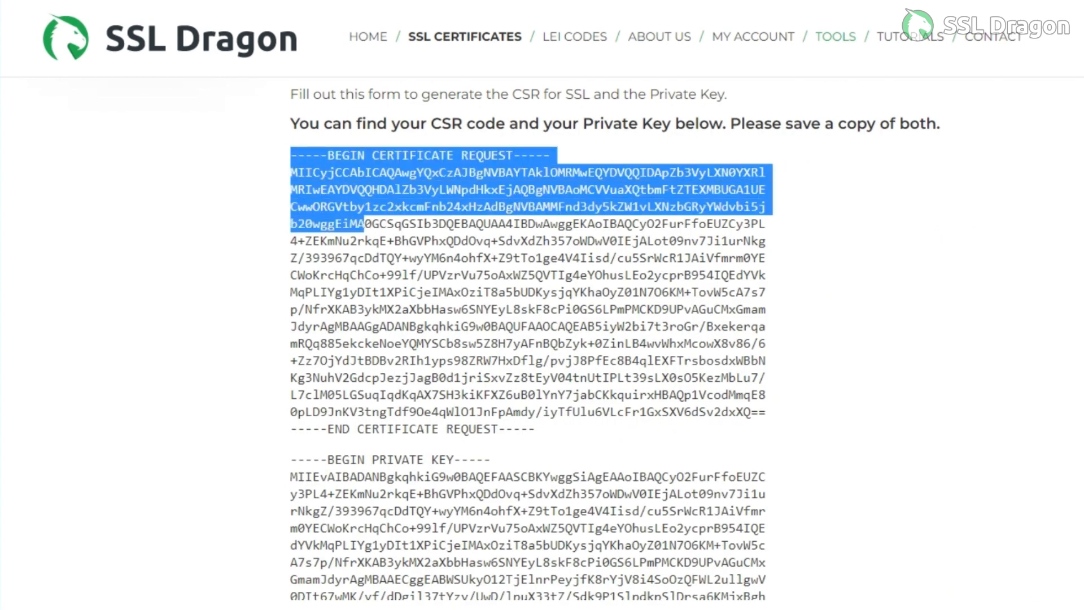
drag(366, 224, 532, 429)
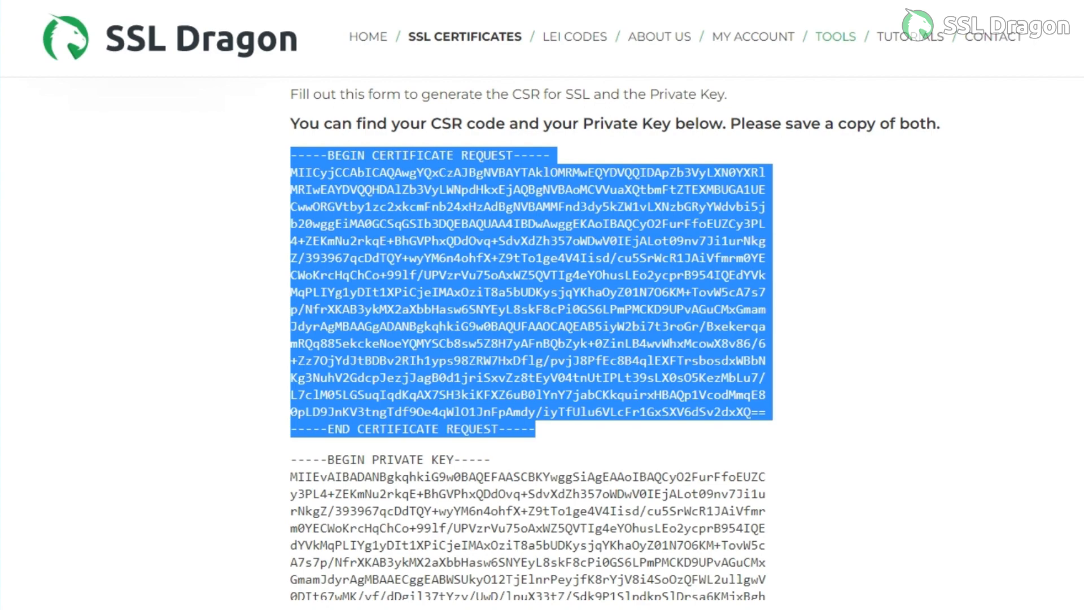
scroll(down, 3)
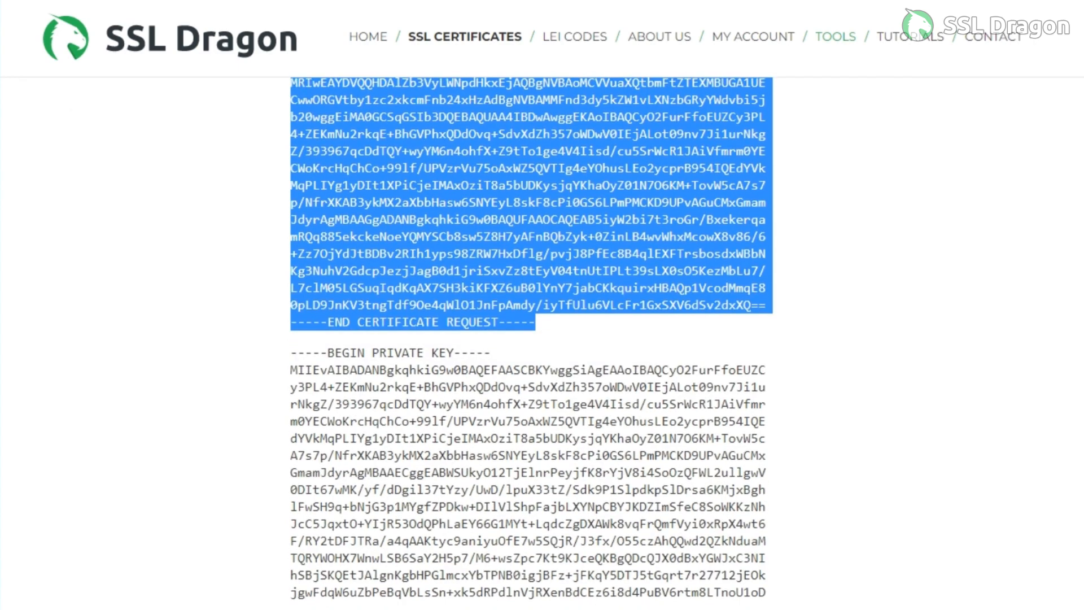
scroll(down, 3)
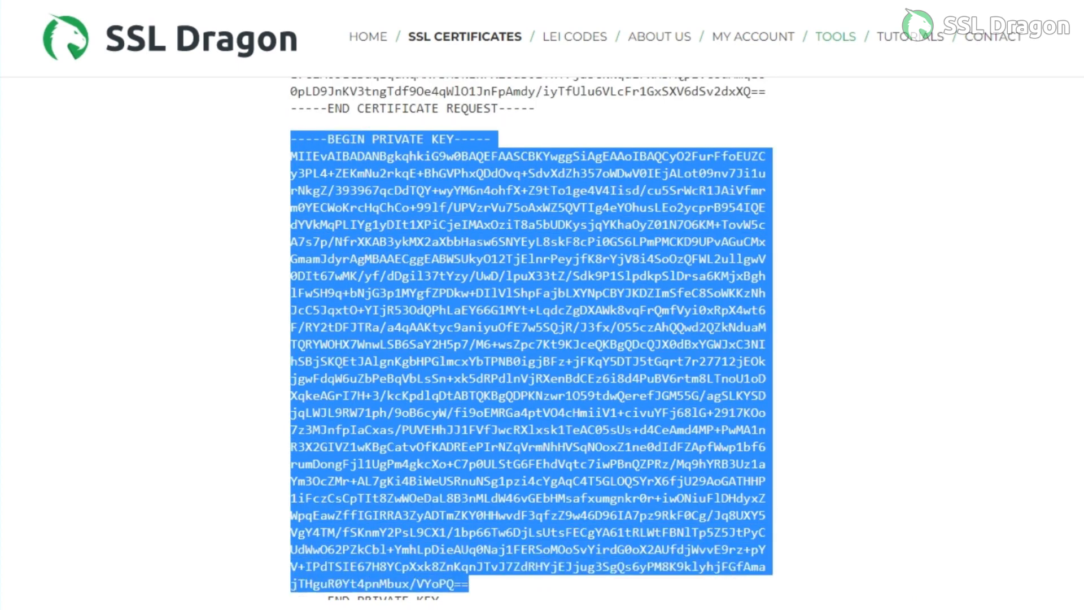
scroll(down, 3)
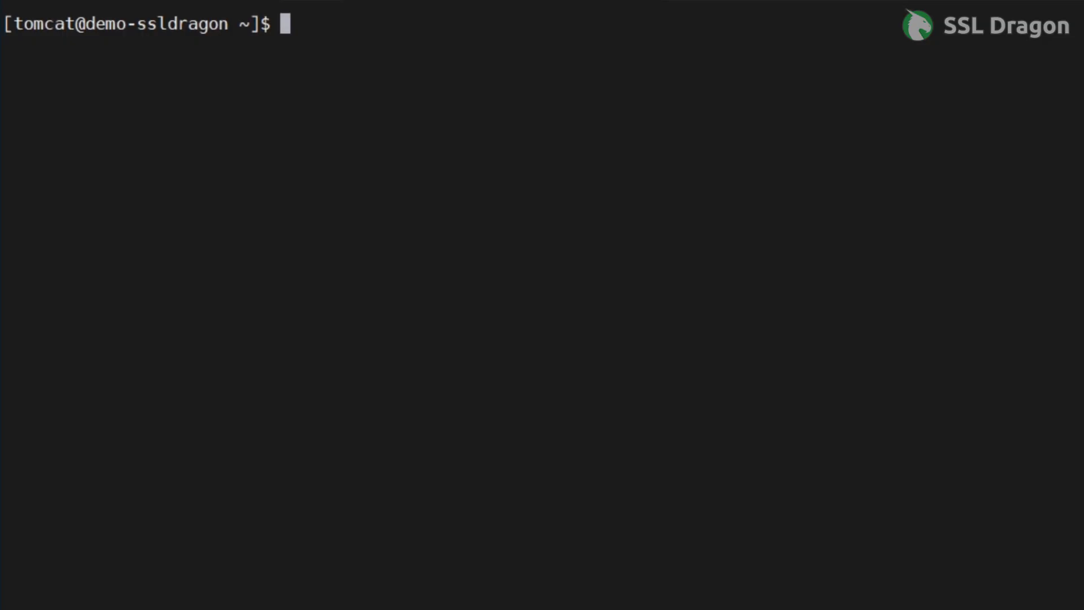
List the home directory files and check running processes with ps -ef | grep tomcat.
text(ls)
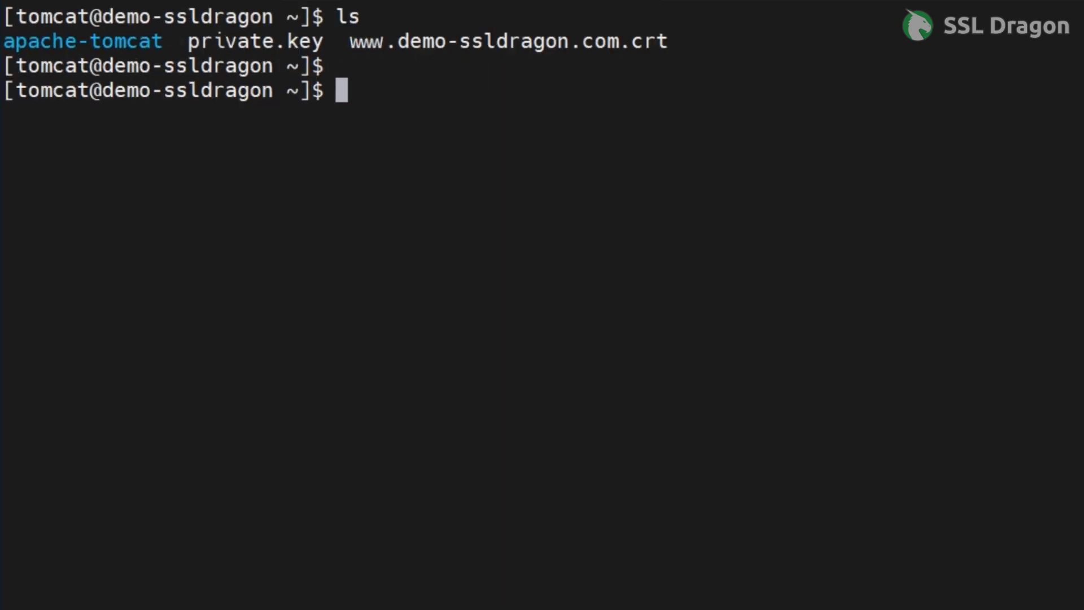
text(ps -ef | grep tomcat)
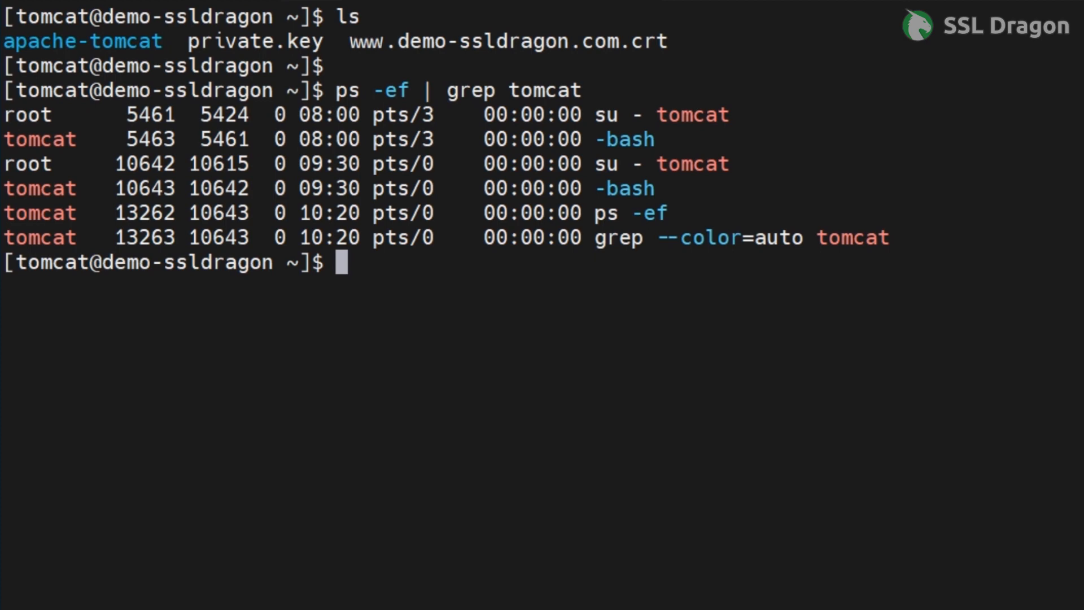
text(c)
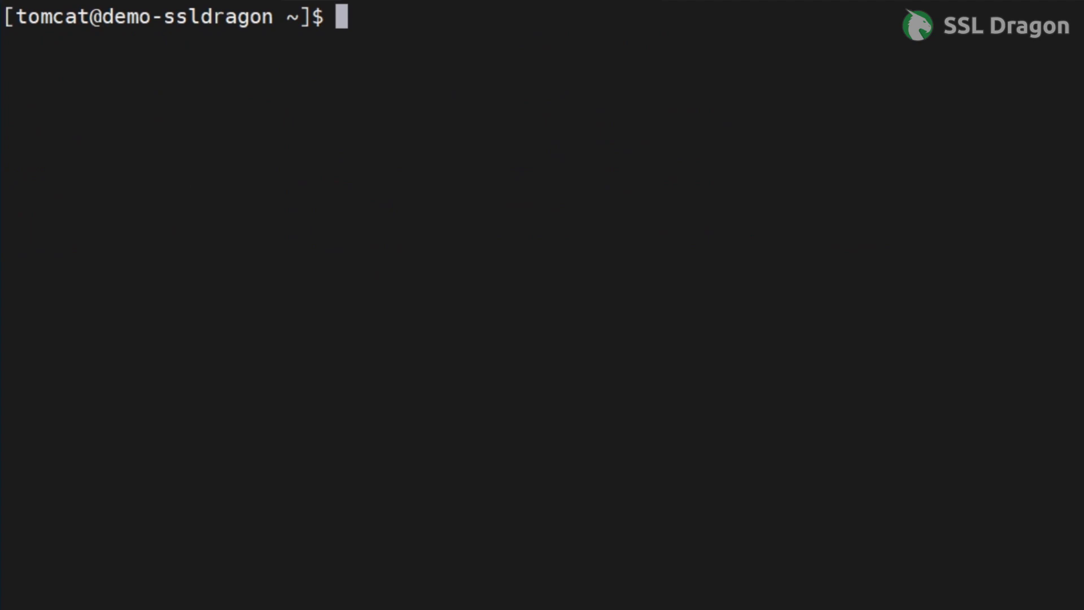
text(vi)
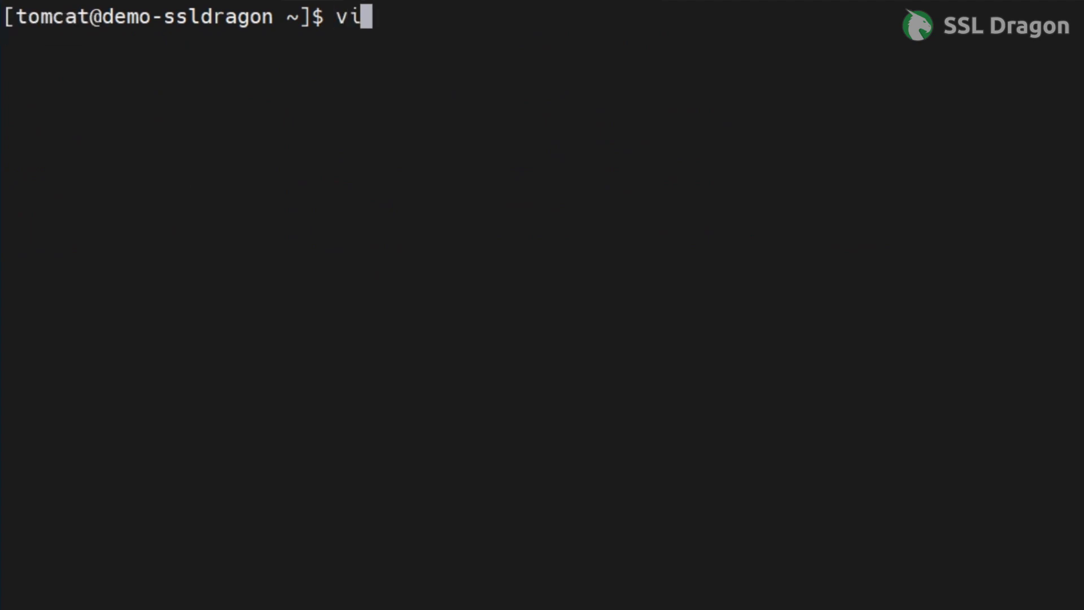
Edit /home/tomcat/apache-tomcat/conf/server.xml in vi.
text(/home/)
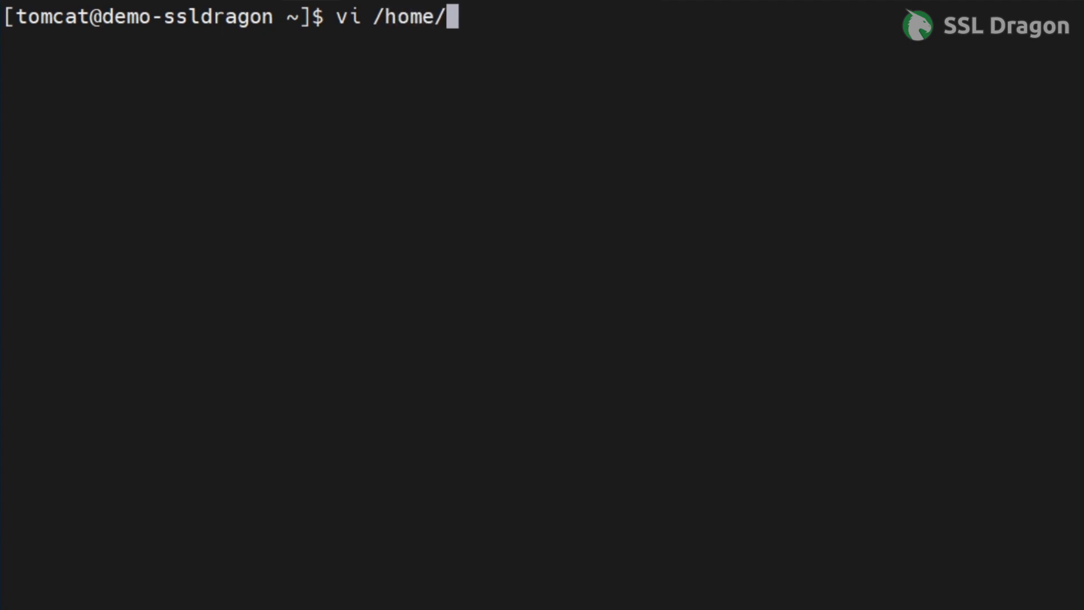
text(tomcat/)
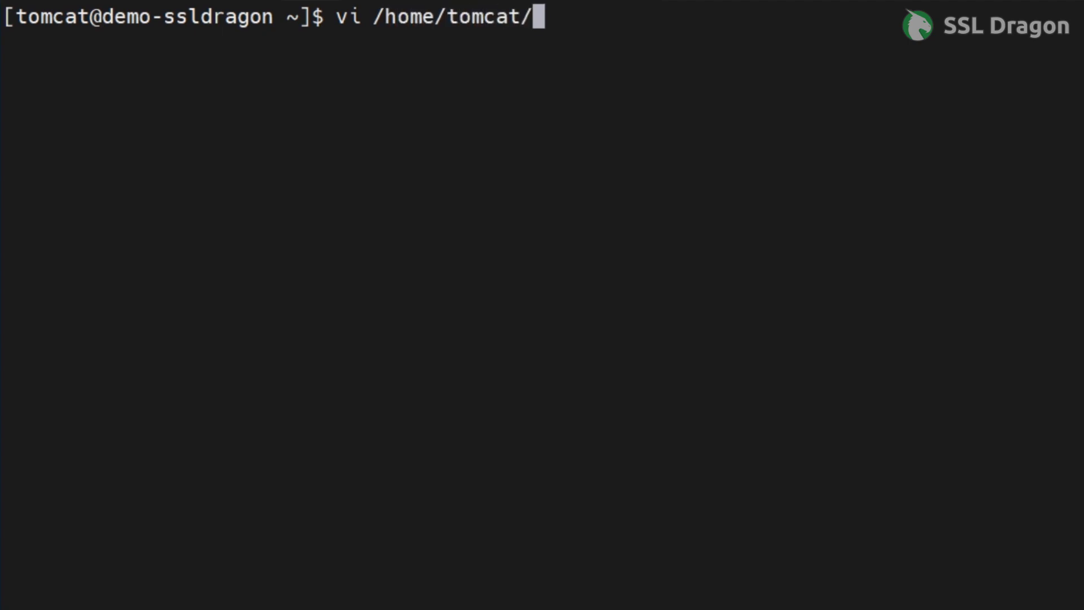
text(apache-tomcat/)
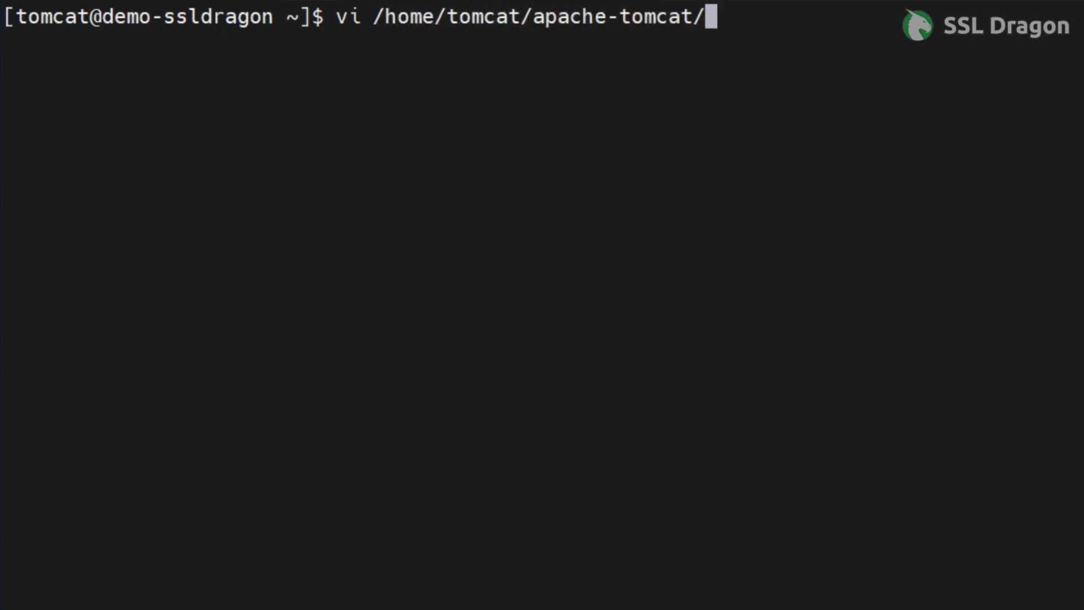
text(conf/server.xml)
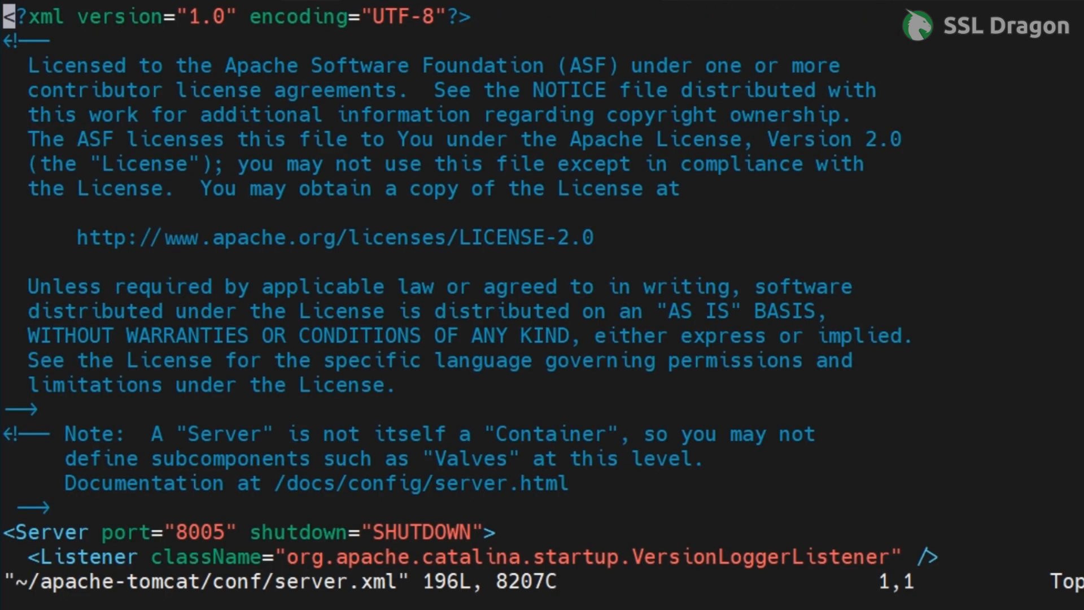
Reach the port 8443 connector section and begin inserting a new <Connector element.
scroll(down, 3)
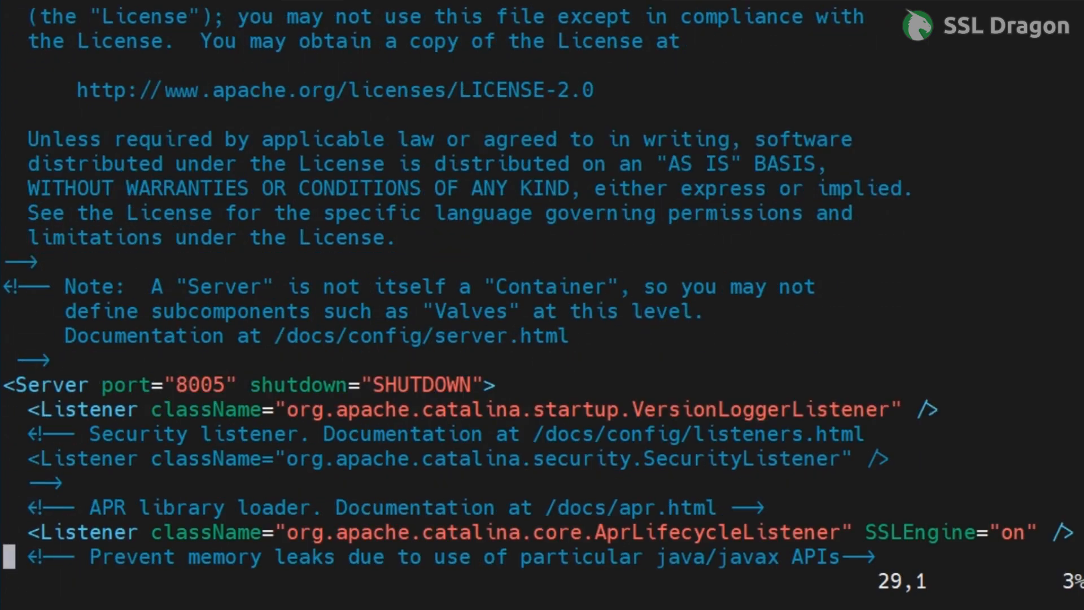
scroll(down, 3)
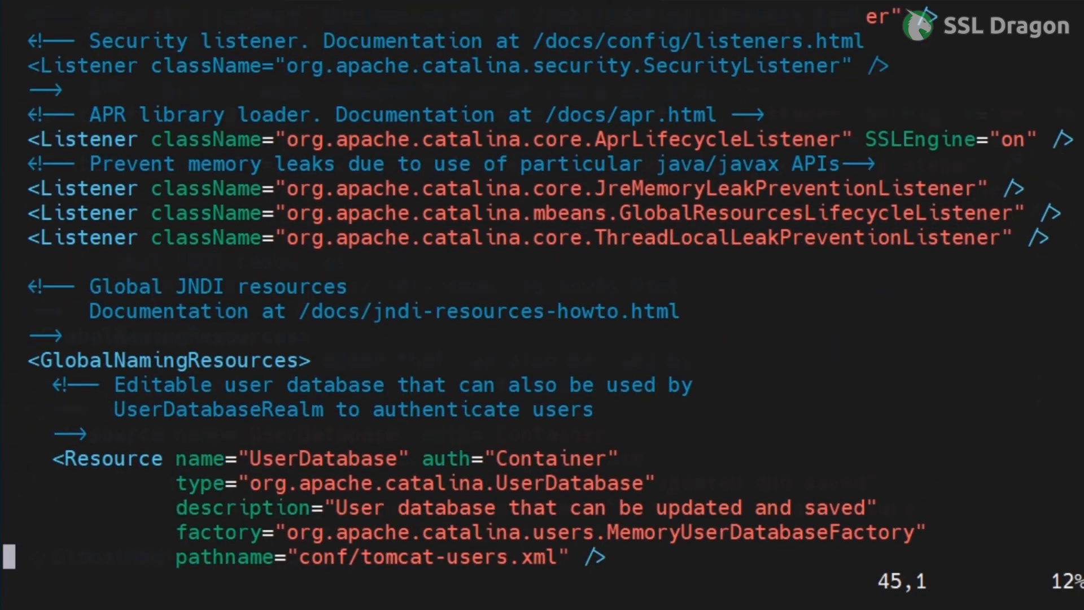
scroll(down, 3)
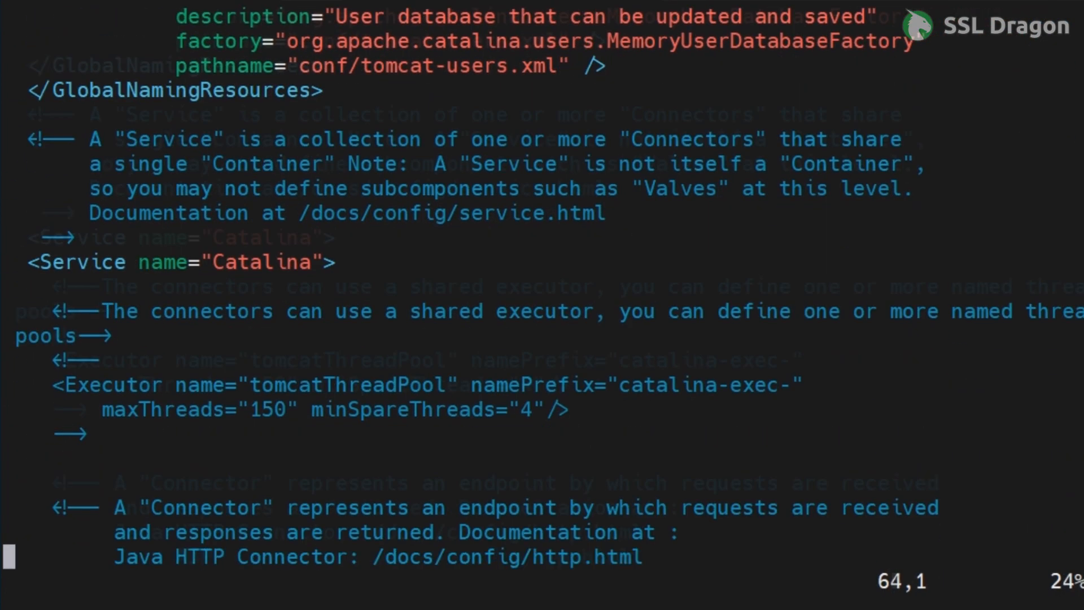
scroll(down, 3)
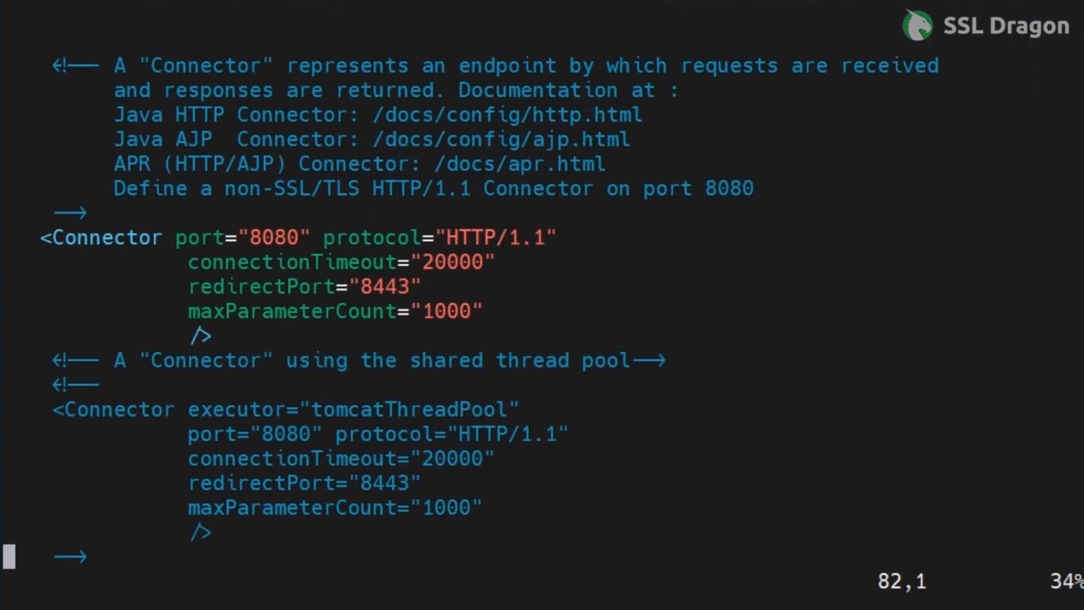
scroll(down, 3)
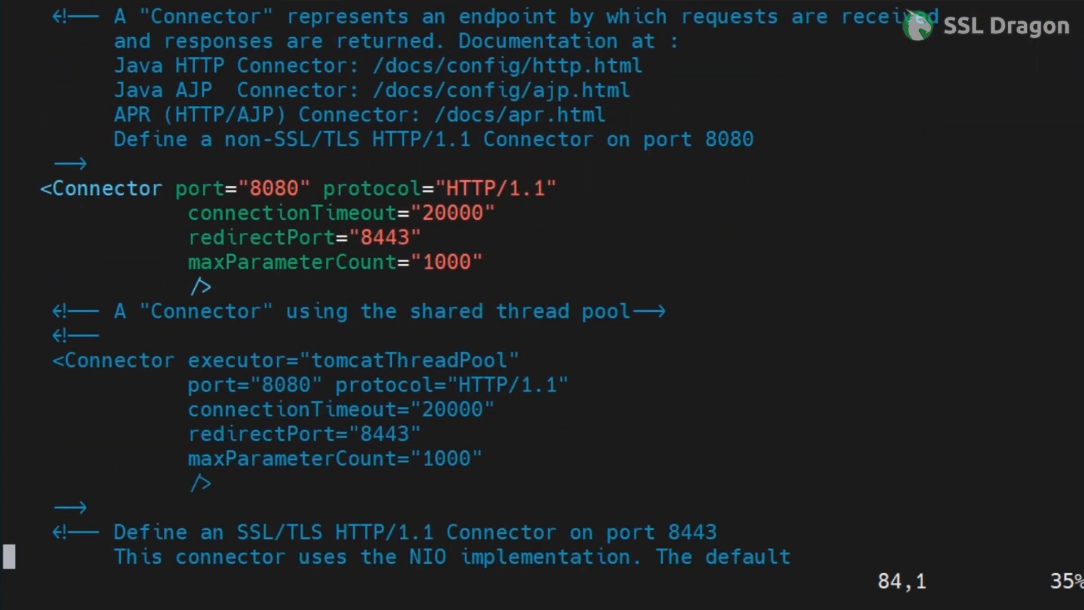
scroll(down, 3)
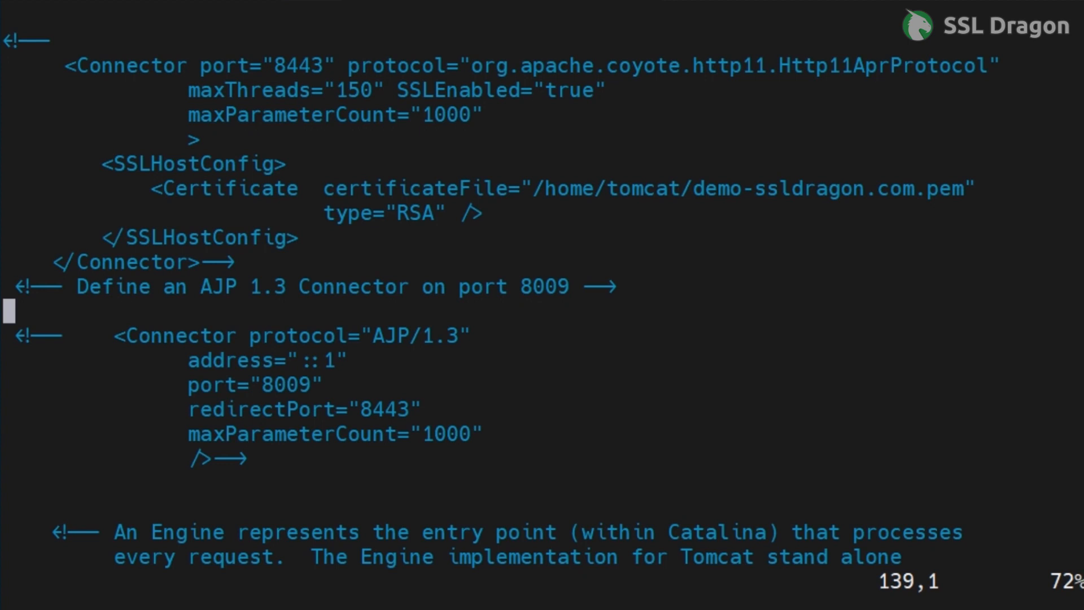
key(i)
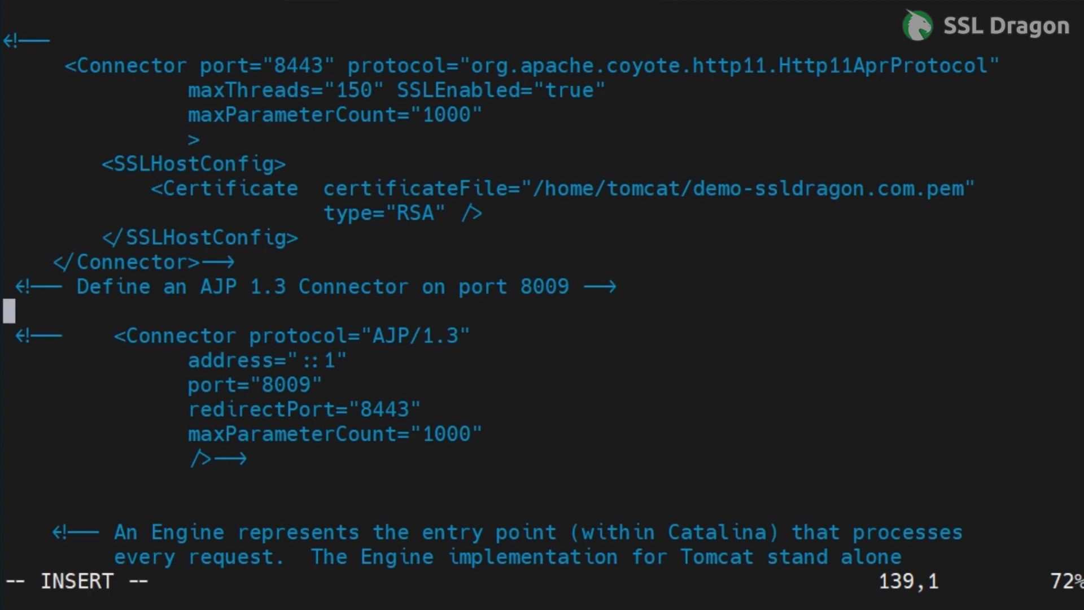
text(<Connector)
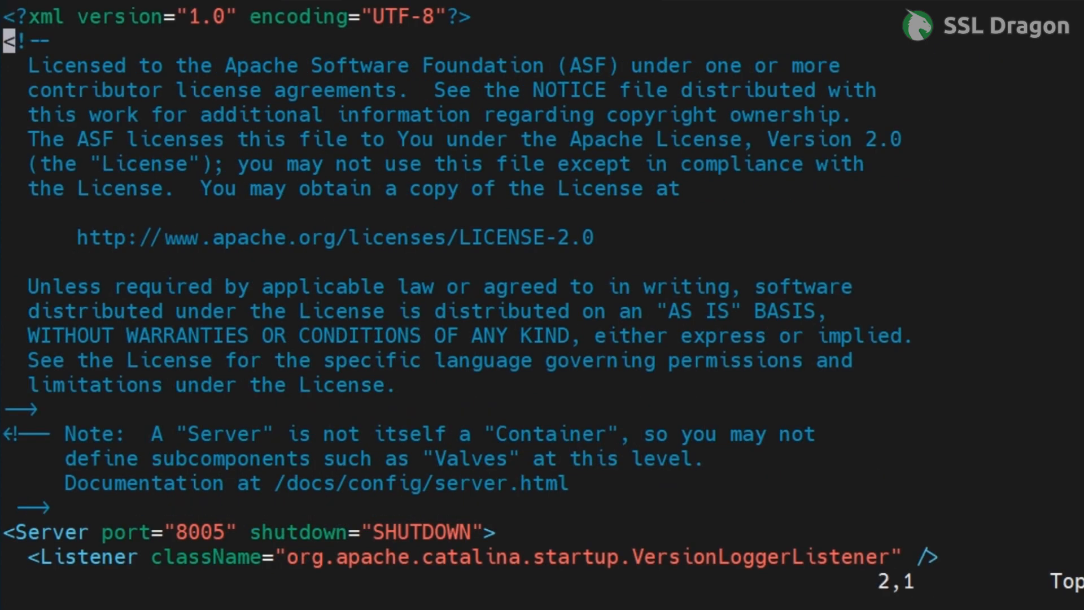
Scroll through server.xml down to the HTTP connector on port 8080, then leave vi.
scroll(down, 3)
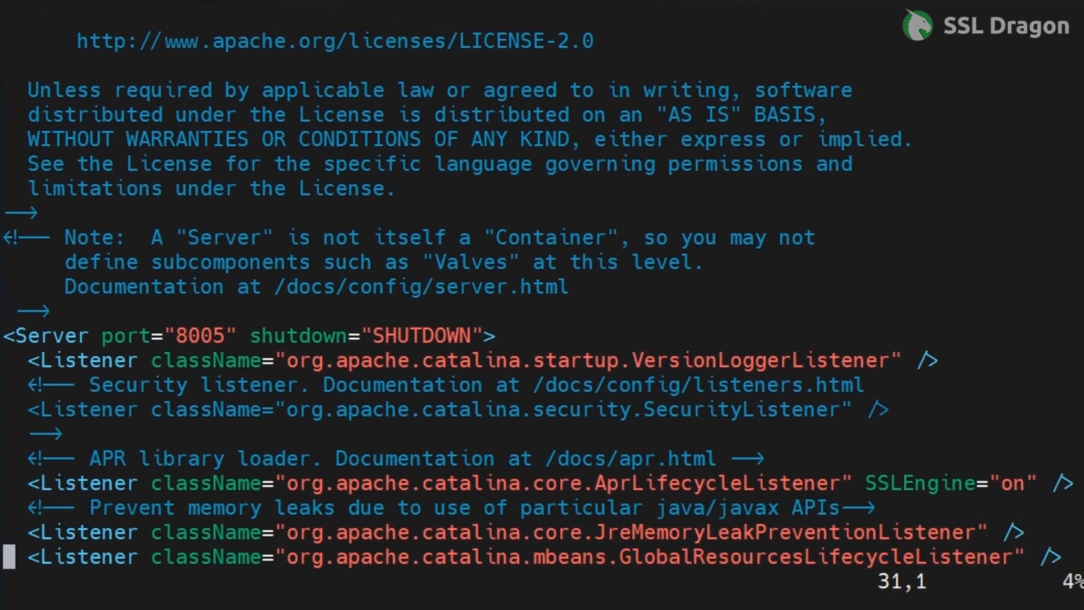
scroll(down, 3)
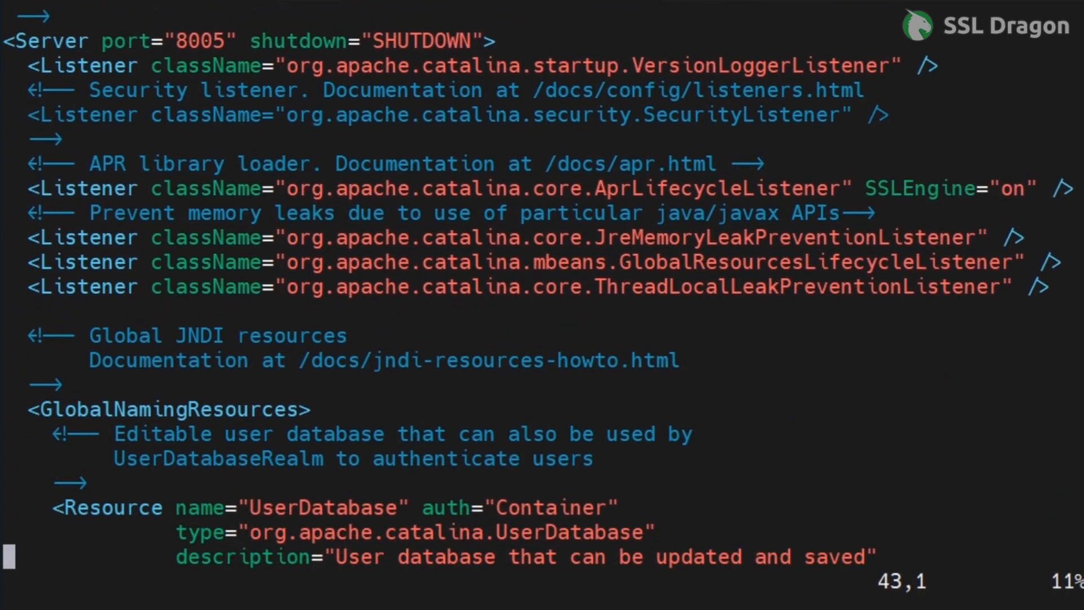
scroll(down, 3)
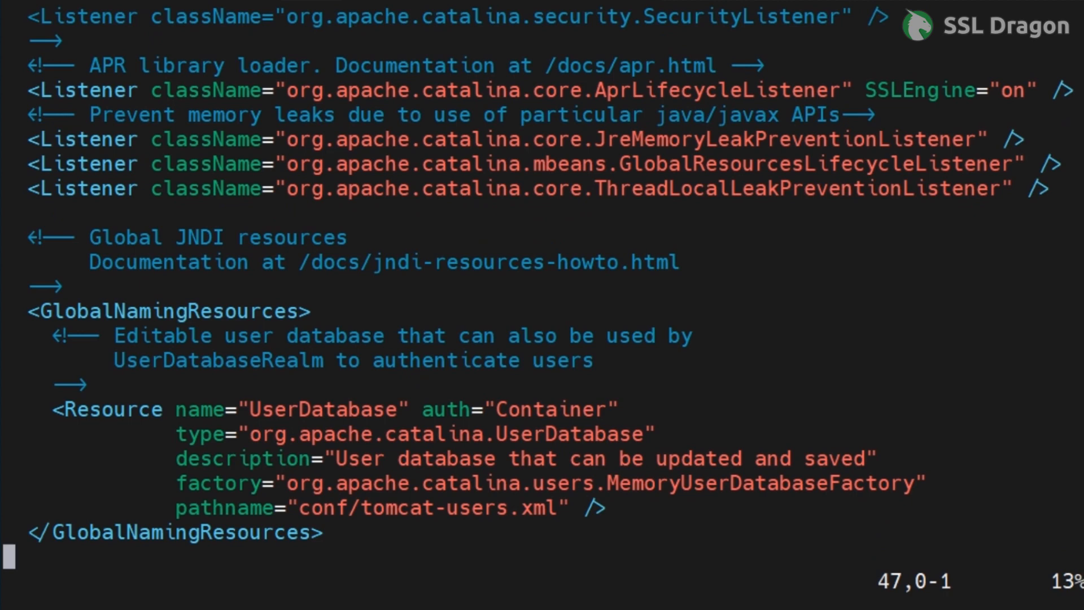
scroll(down, 3)
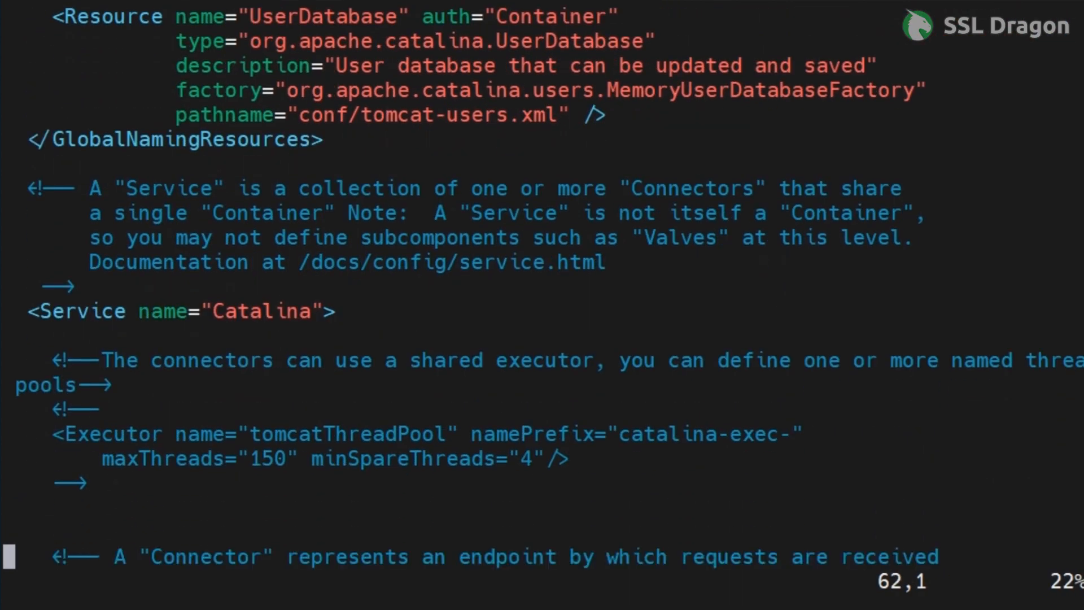
scroll(down, 3)
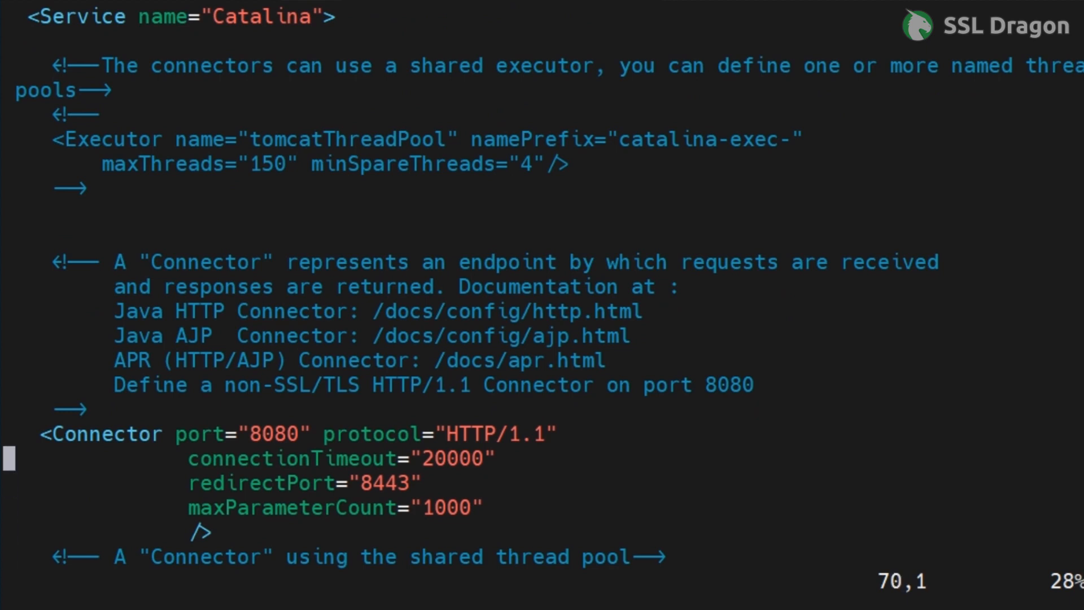
key(i)
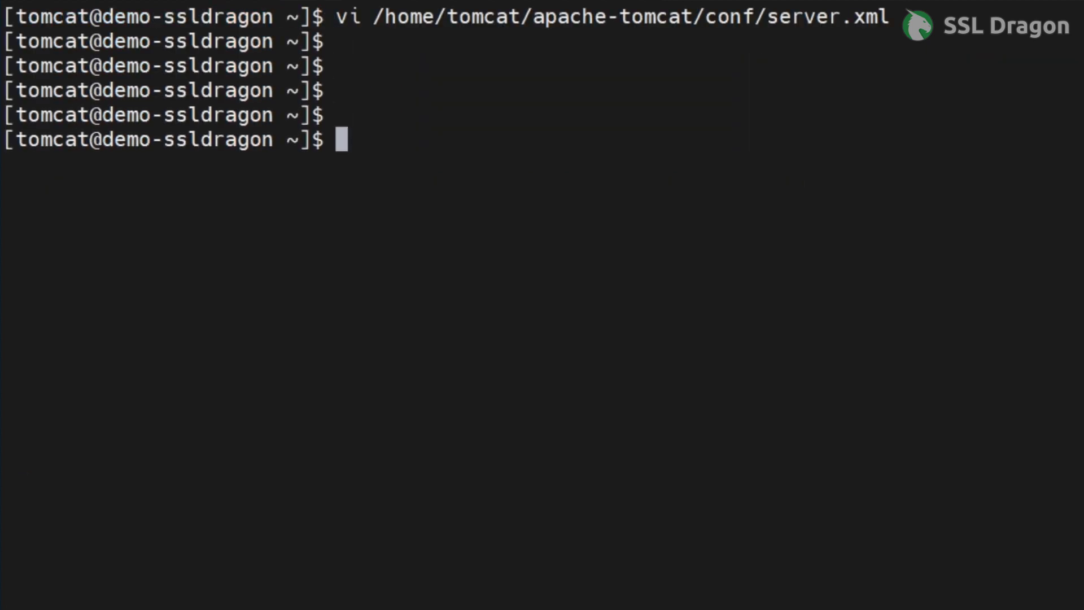
Start Tomcat with catalina.sh start and confirm its process with ps -ef | grep tomcat.
text(/home/tomcat/apache-tomcat/bin/catalina.sh start)
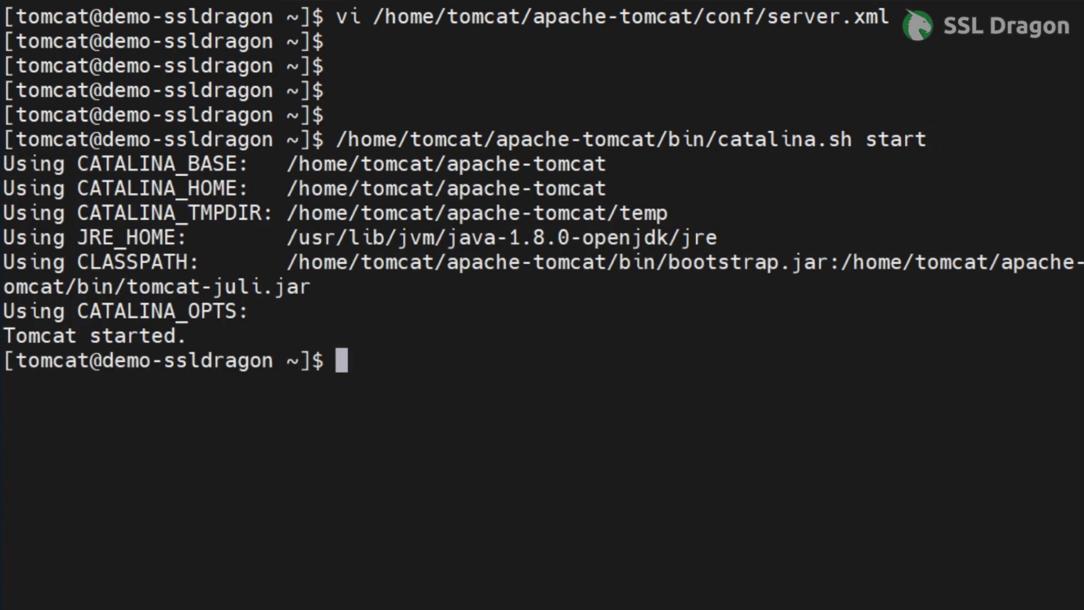
text(ps -ef)
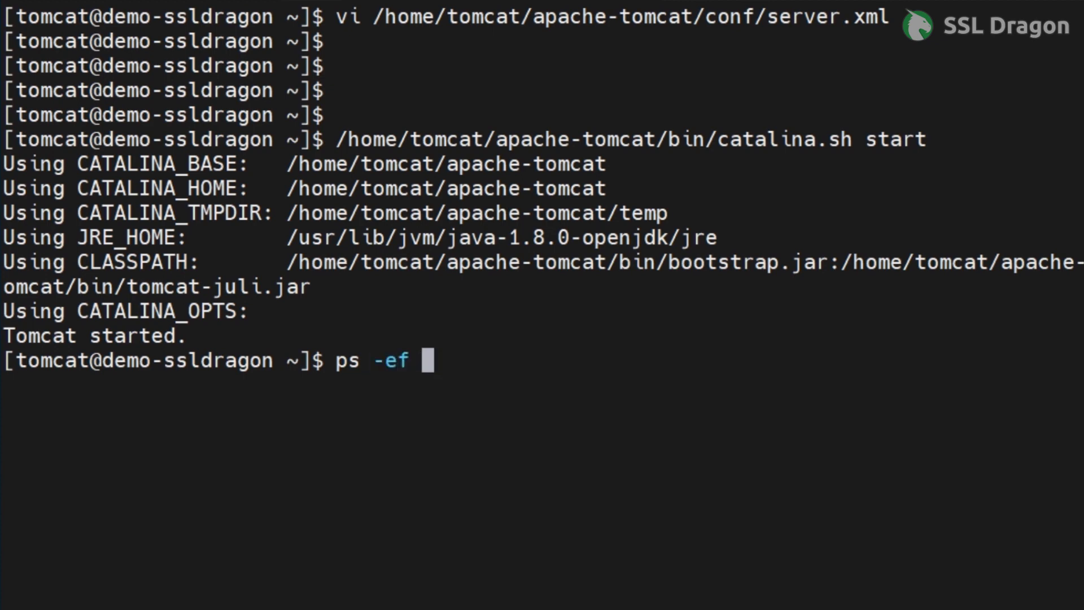
text(| grep tomcat)
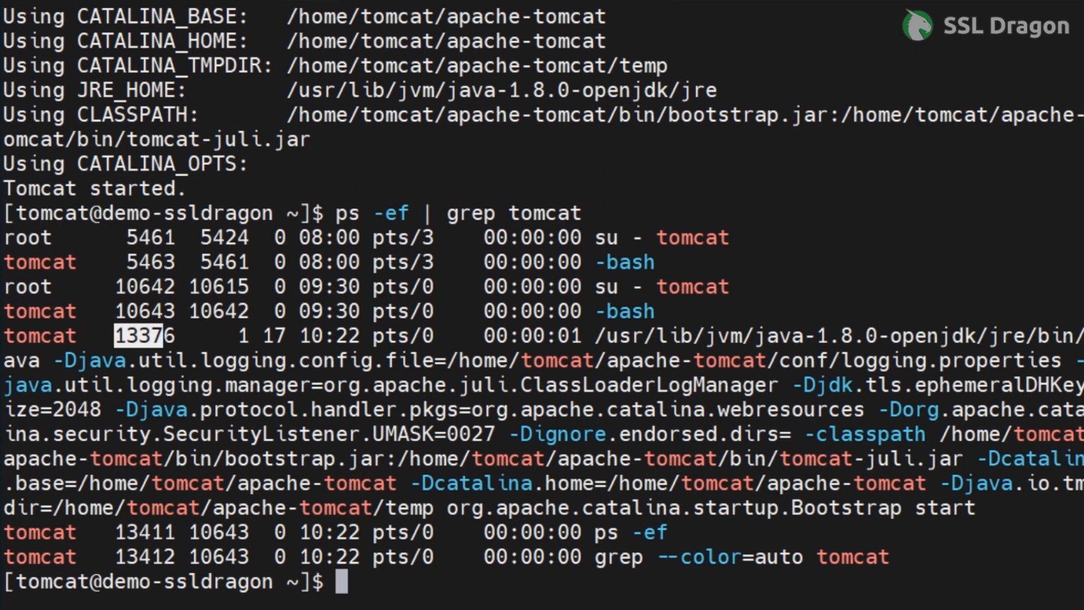
text(nw)
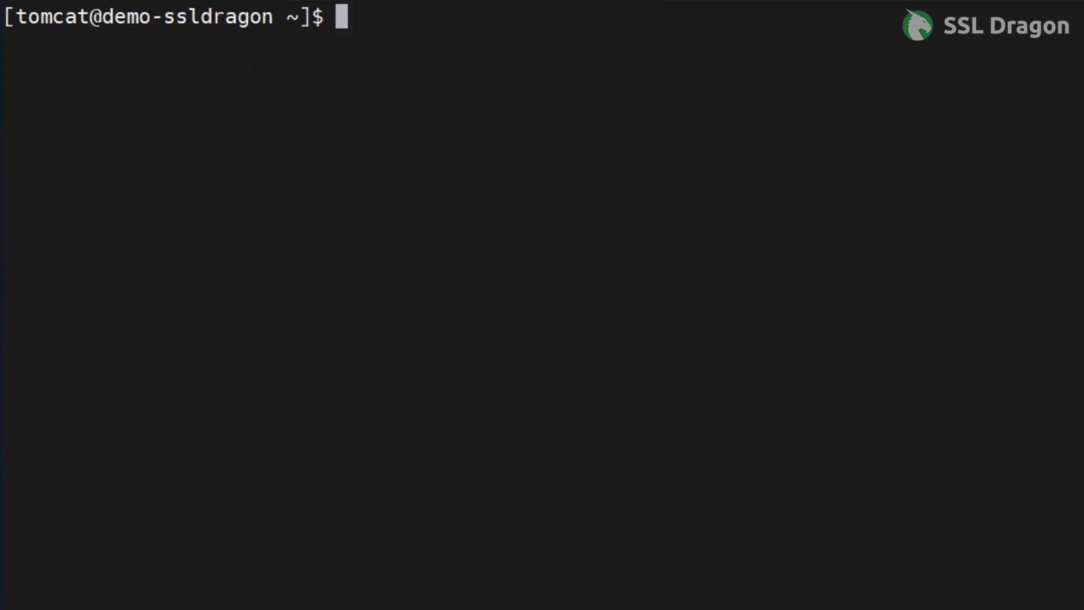
Run netstat -tulpn | grep 13376 to list the ports Tomcat is listening on.
text(netstat)
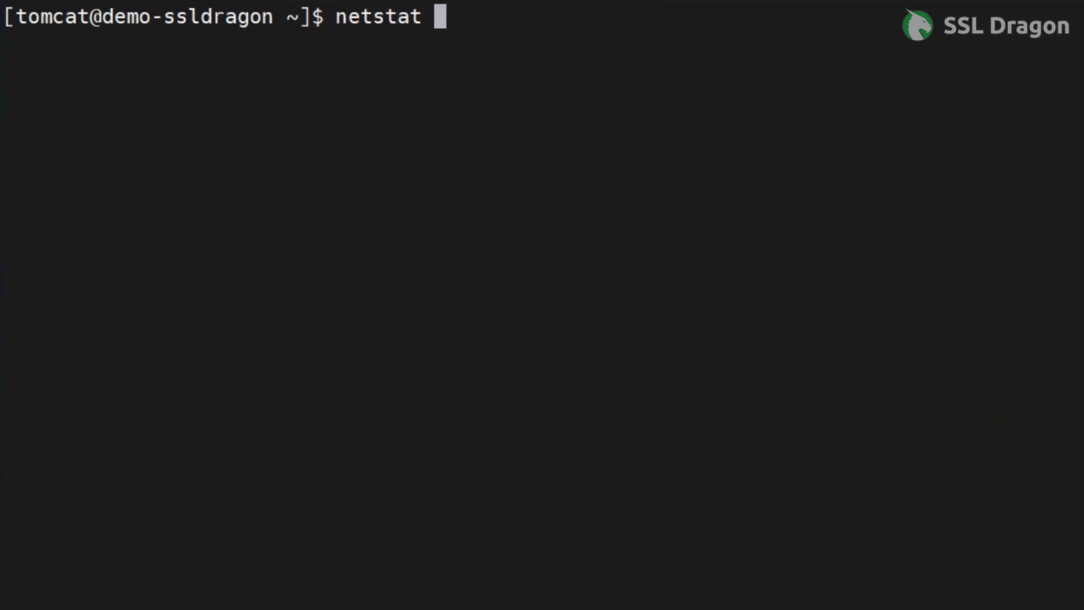
text(-tulpn |)
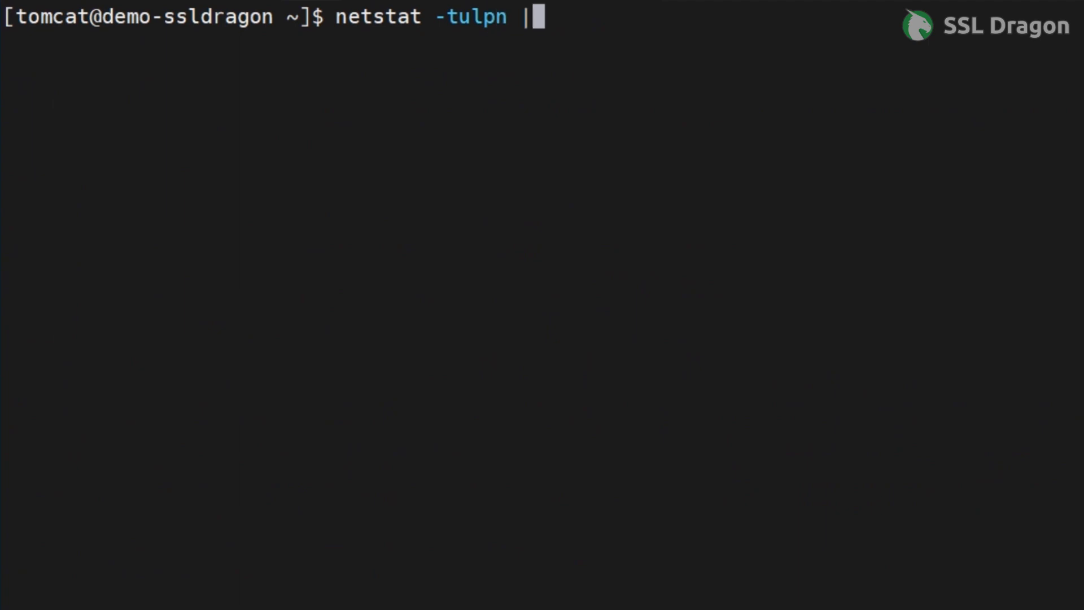
key(BackSpace)
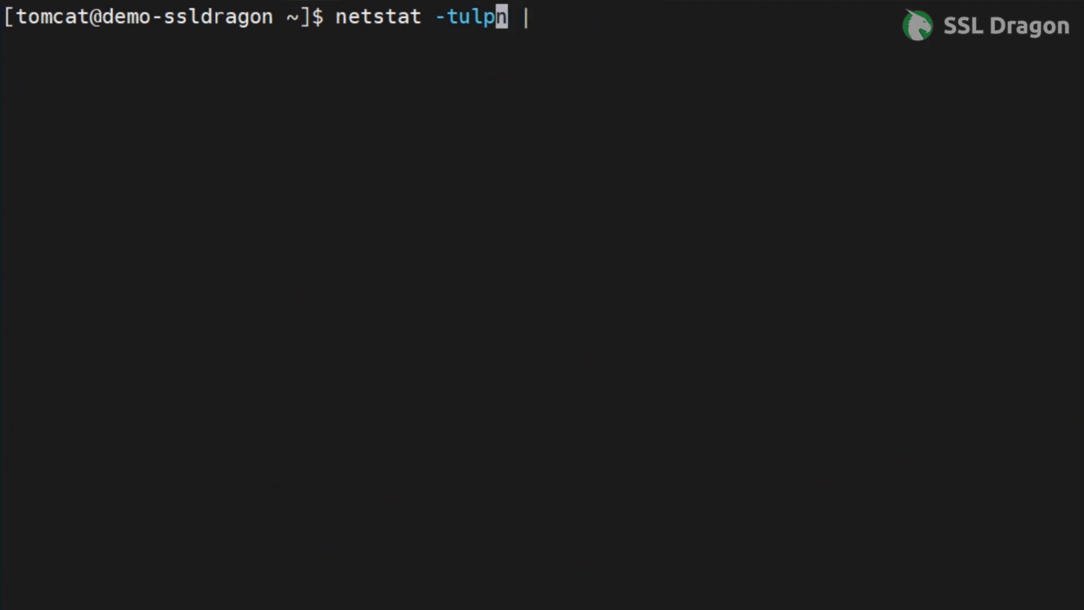
text(grep)
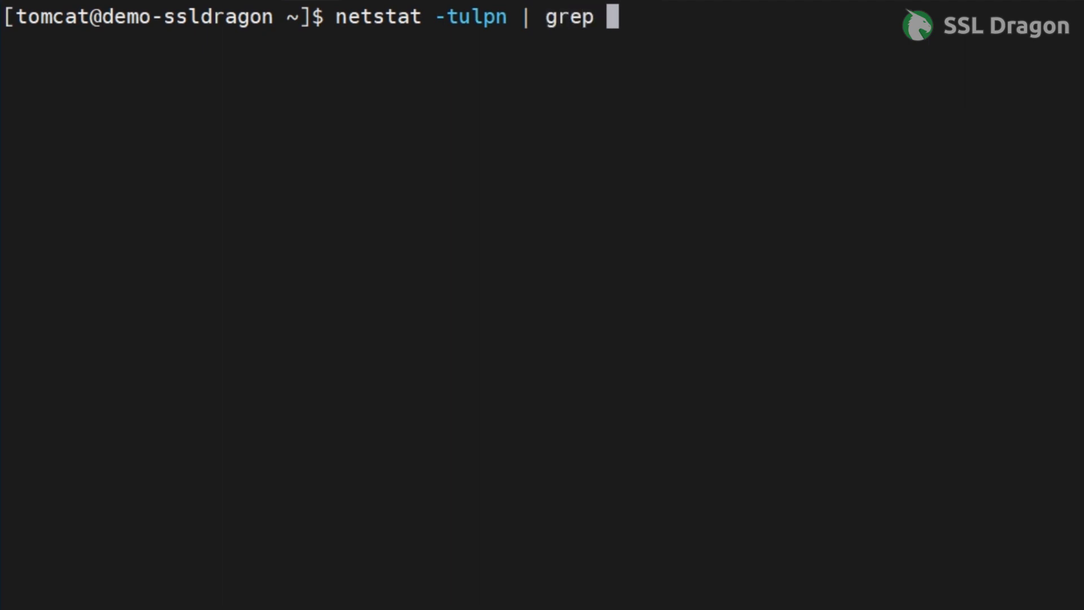
text(13376)
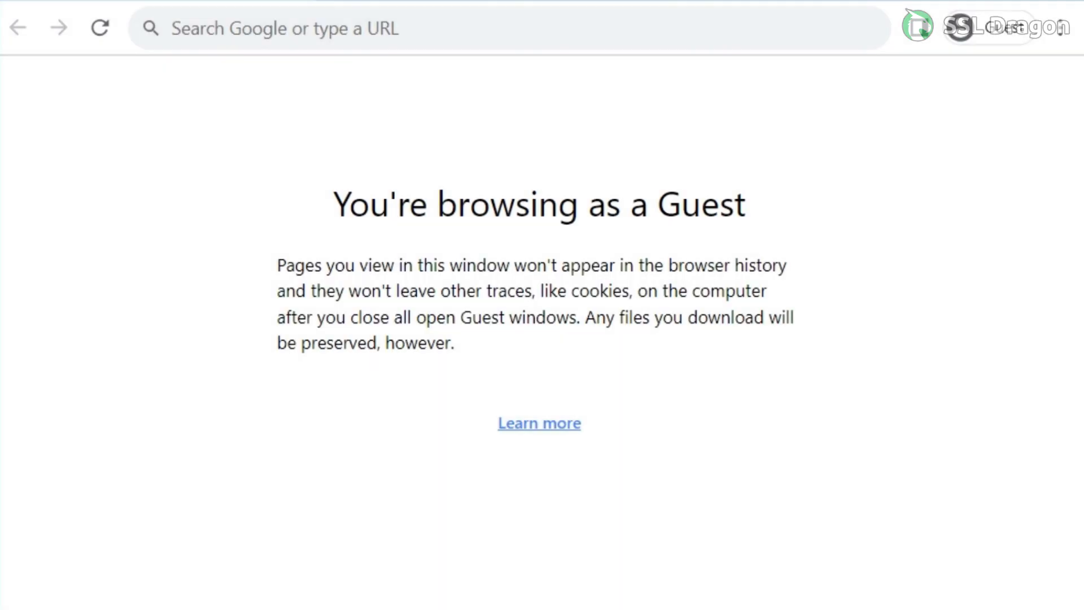
text(https://demo-ssldragon.com:8443)
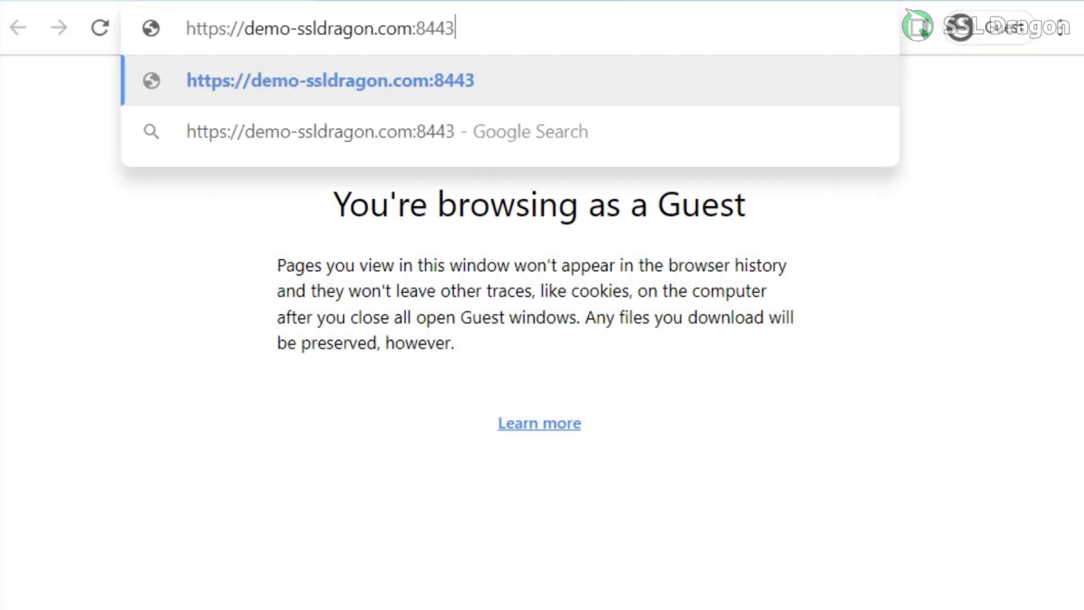
key(Enter)
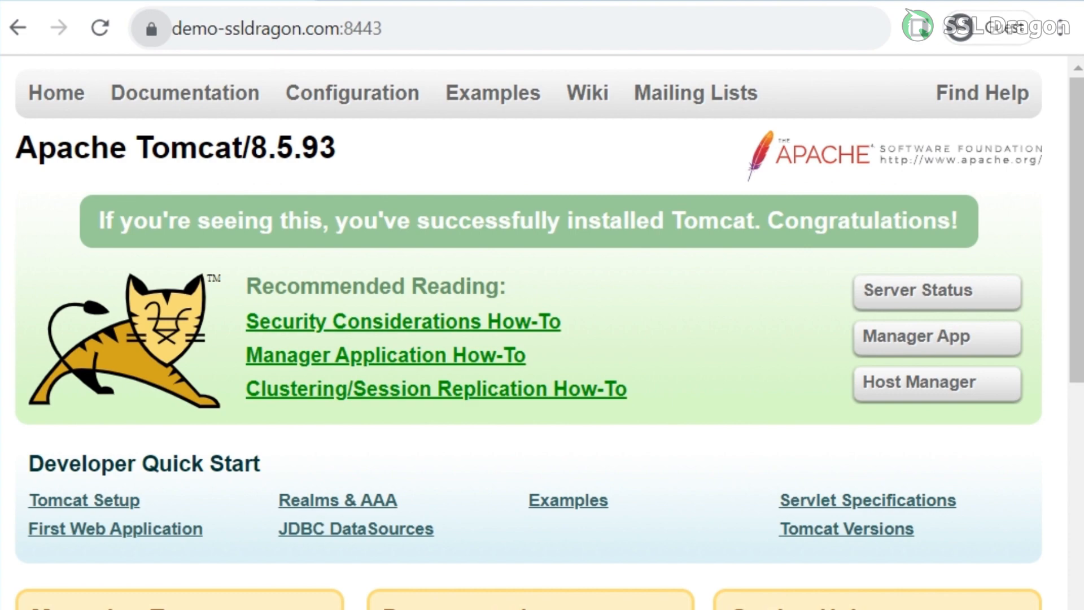
View the secure connection details and the site's valid Sectigo-issued certificate.
click(151, 28)
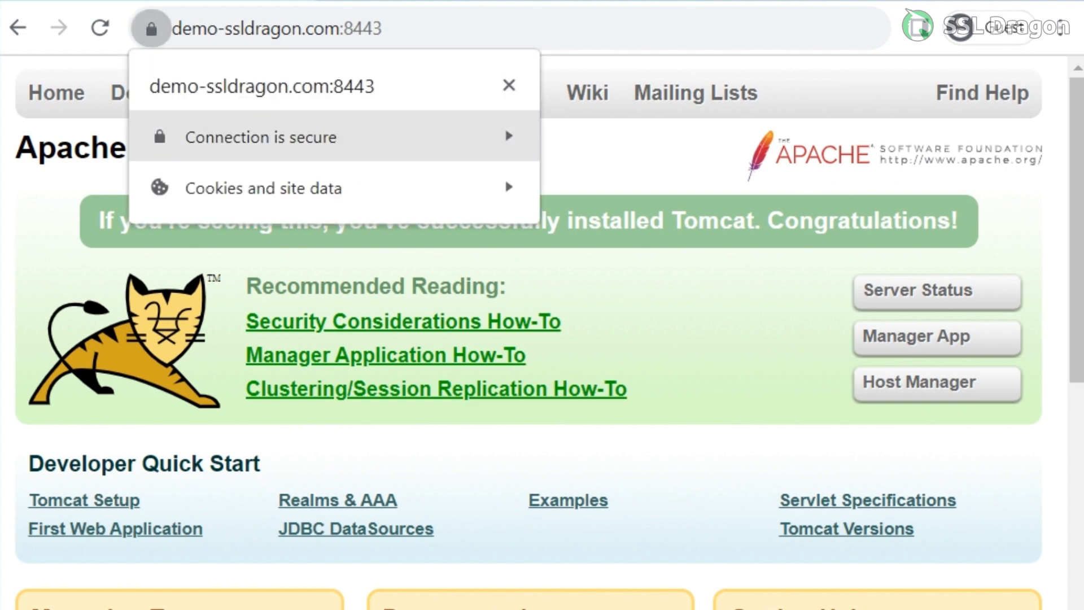
click(260, 136)
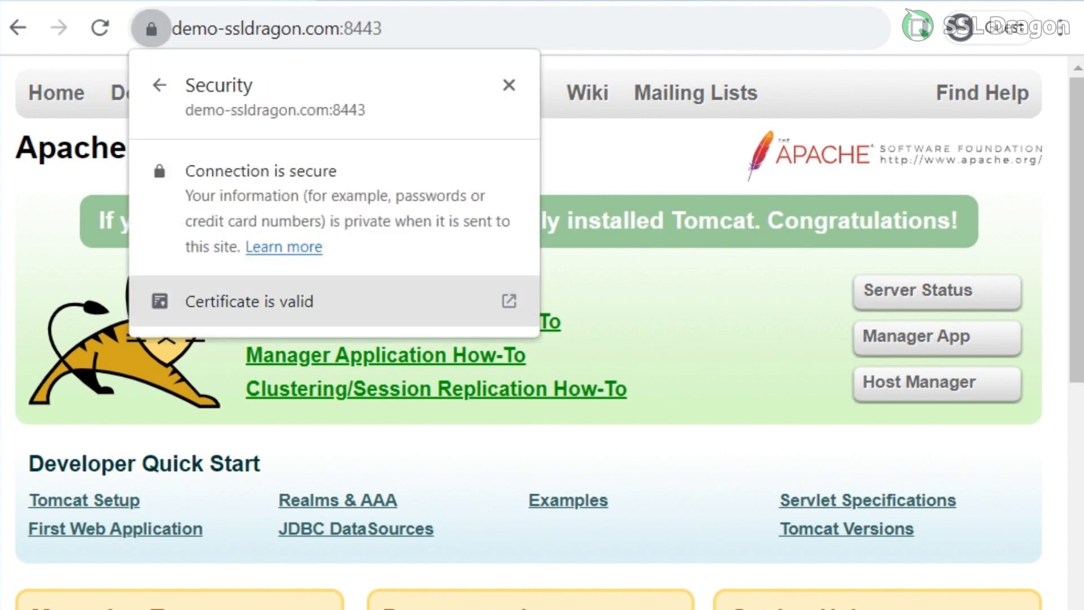
click(248, 301)
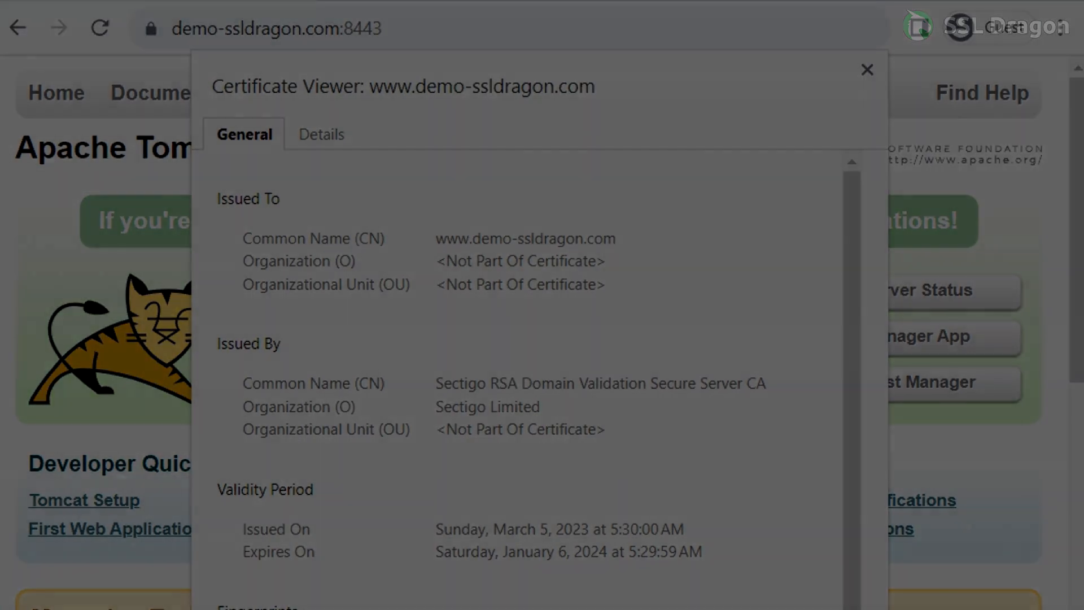